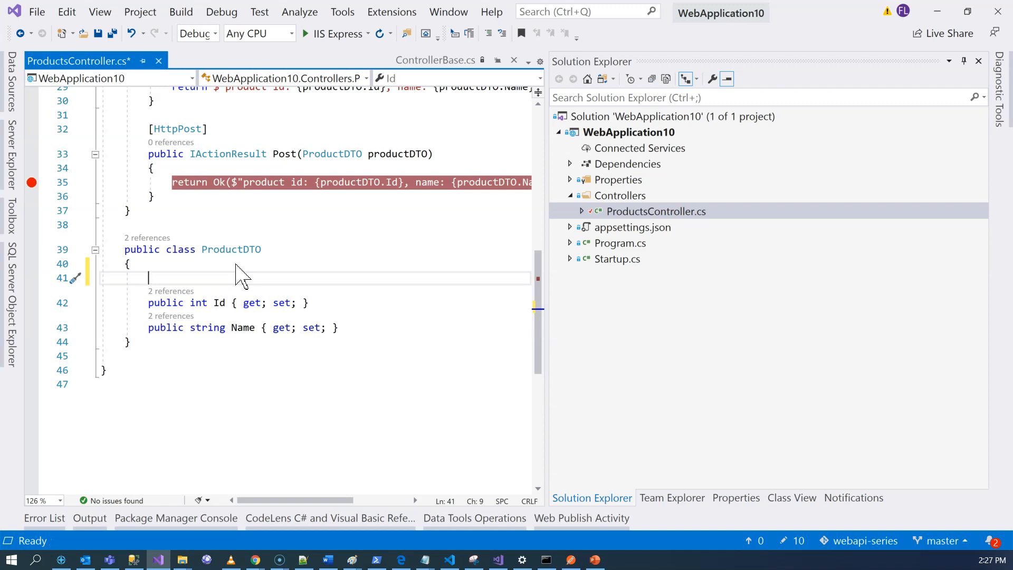
Put [Required] on ProductDTO's Id and Name, and [StringLength(10)] on Name
{"action": "type", "text": "[R"}
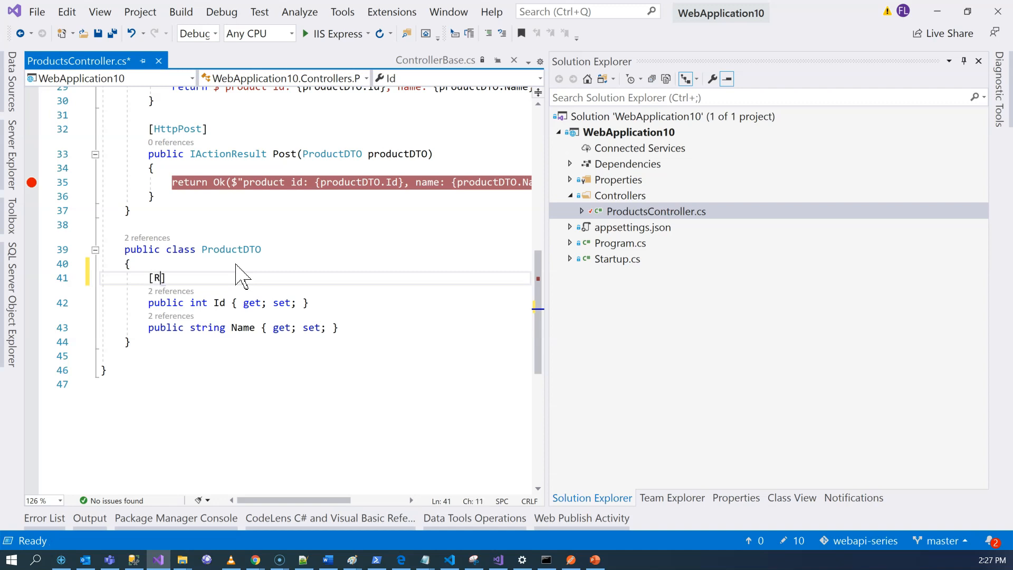
{"action": "type", "text": "equired"}
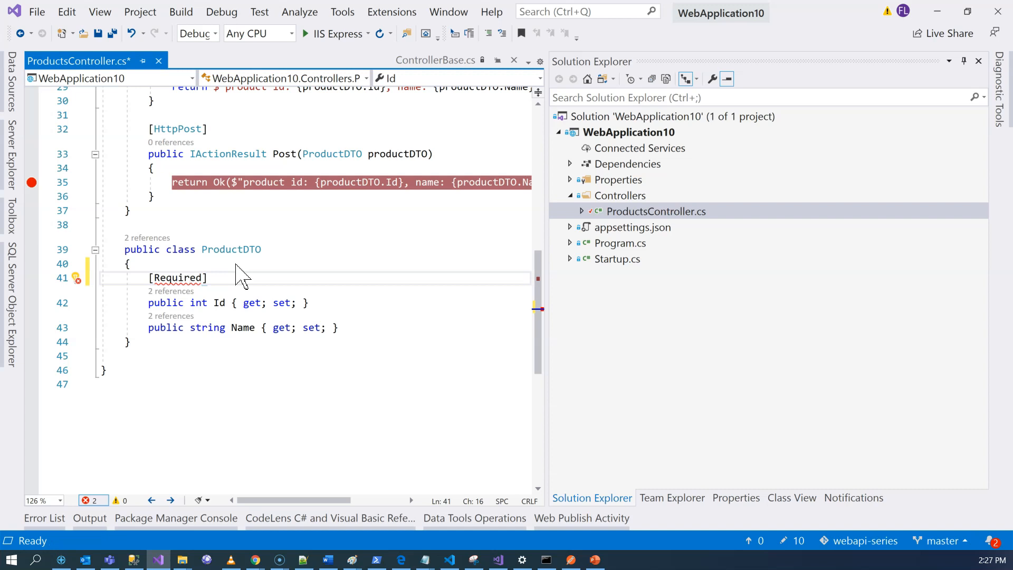
{"action": "left_click", "coordinate": [76, 279]}
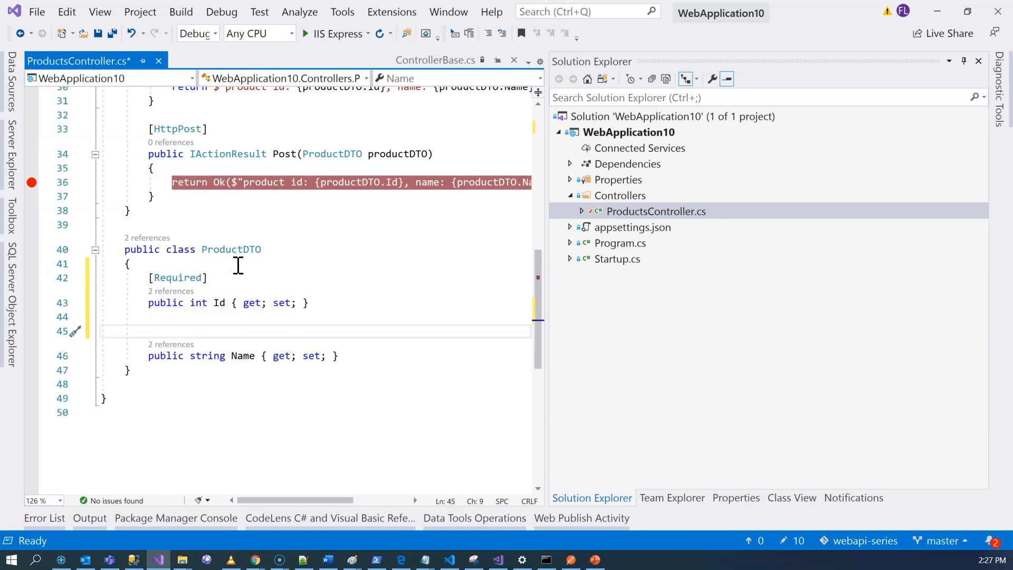
{"action": "type", "text": "["}
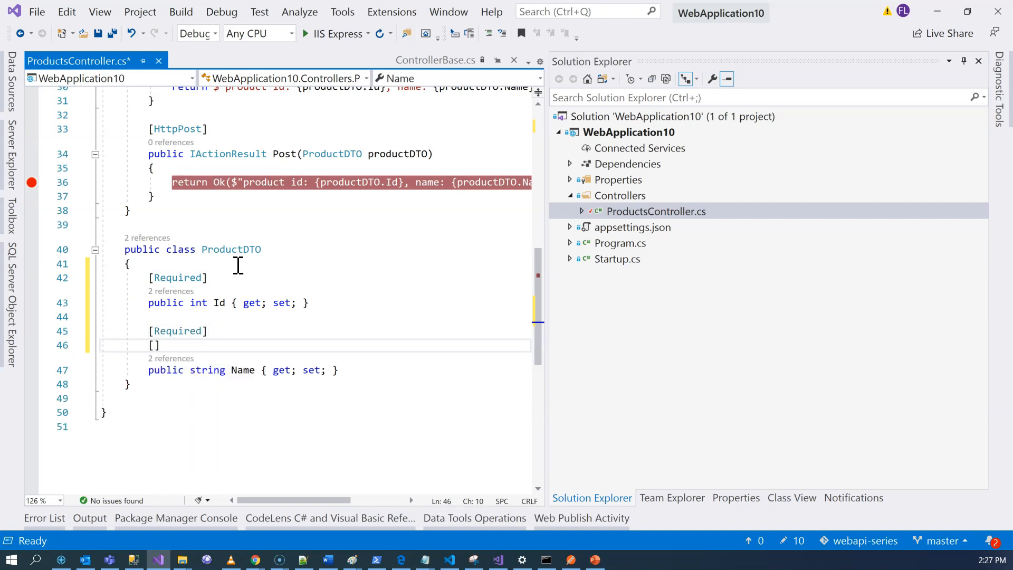
{"action": "type", "text": "StringLength"}
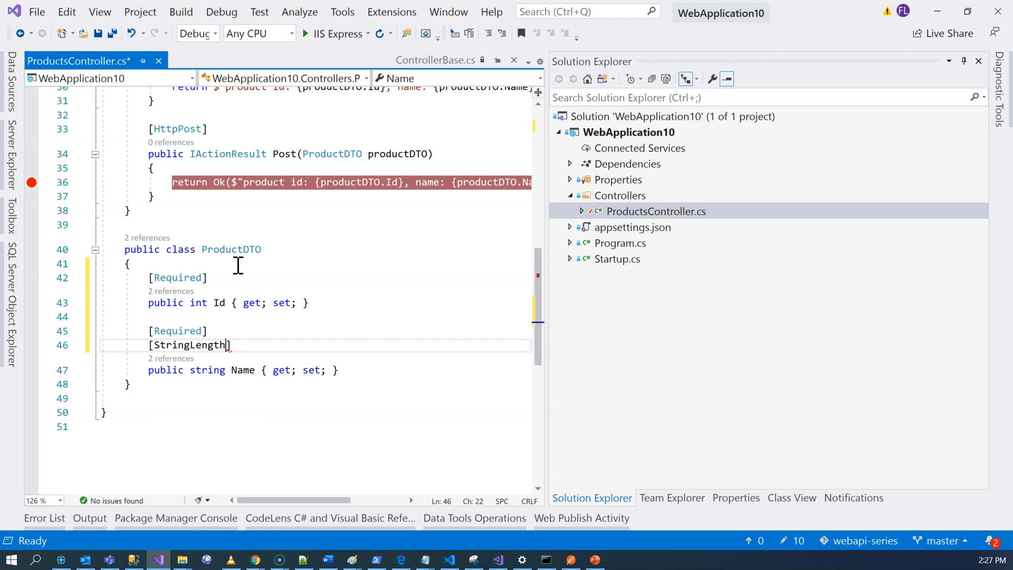
{"action": "type", "text": "(10"}
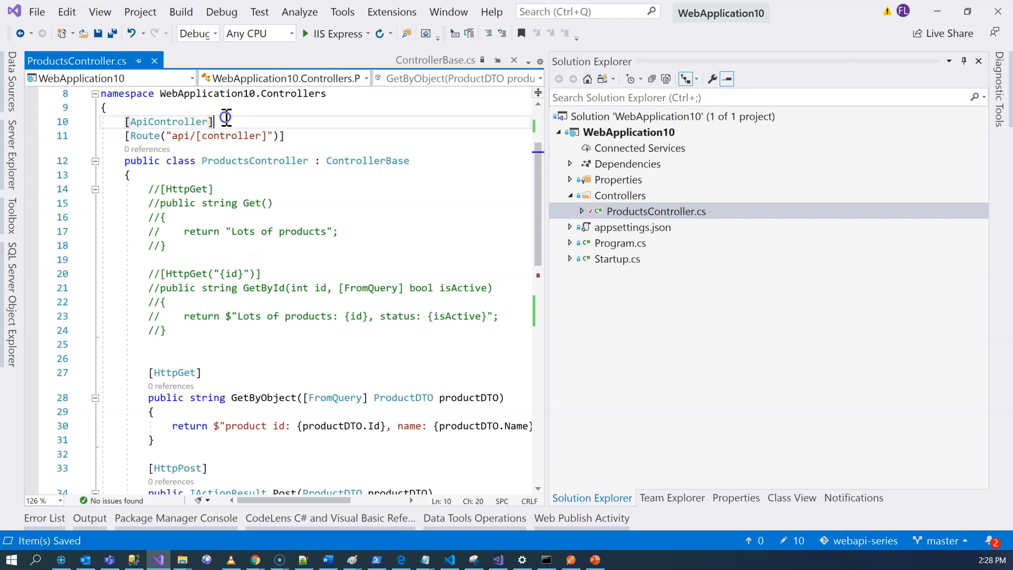
{"action": "double_click", "coordinate": [169, 121]}
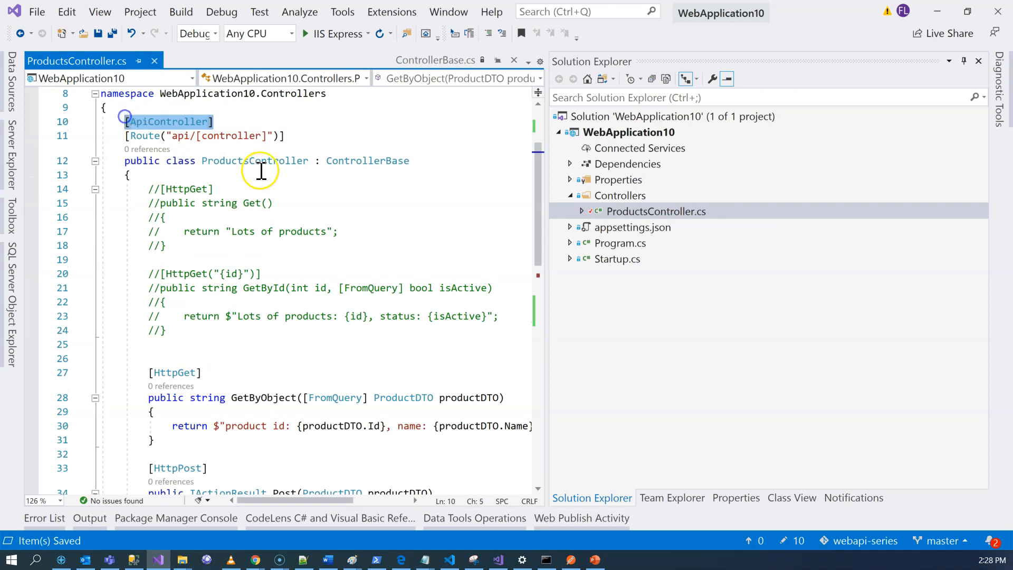
{"action": "left_click", "coordinate": [238, 121]}
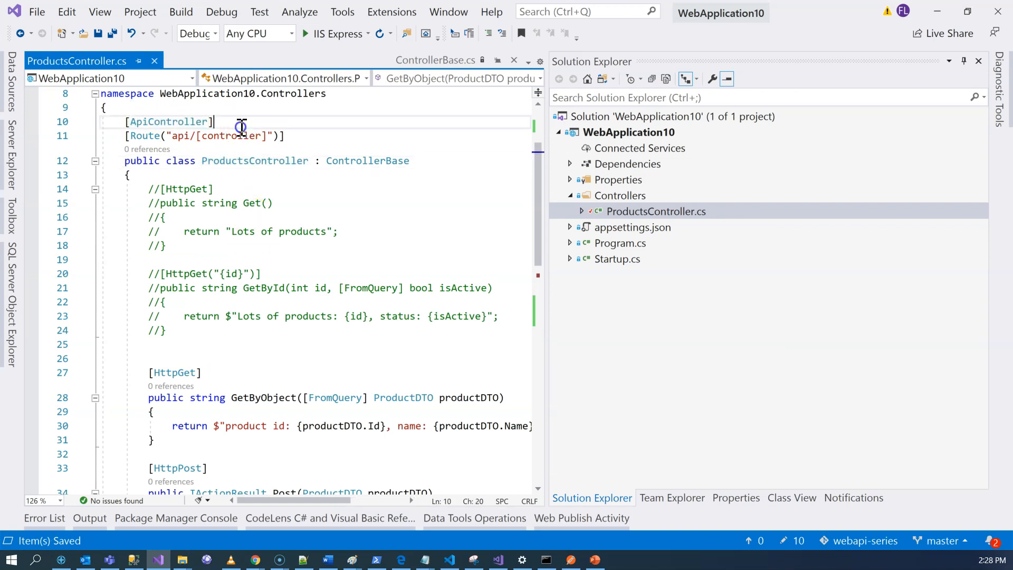
{"action": "mouse_move", "coordinate": [277, 200]}
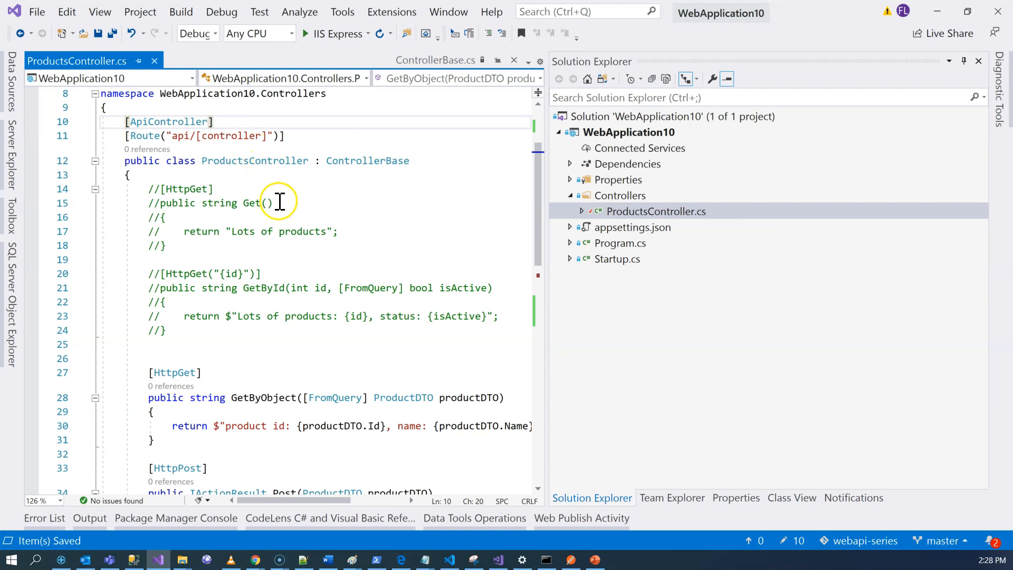
{"action": "mouse_move", "coordinate": [286, 281]}
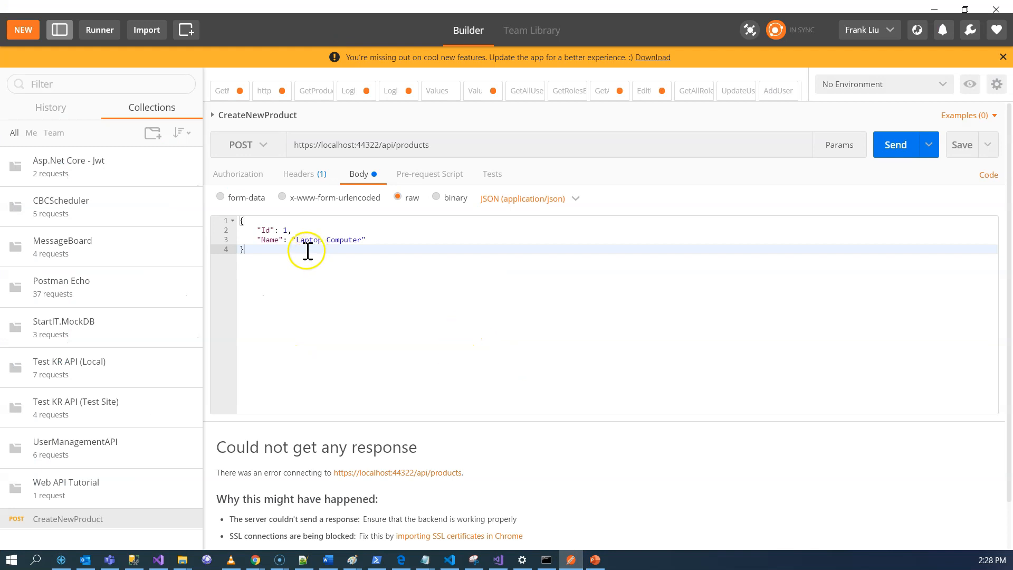
Send the product with Name 'Laptop Computer' and get a 400 maximum-length error
{"action": "key", "text": "ctrl+a"}
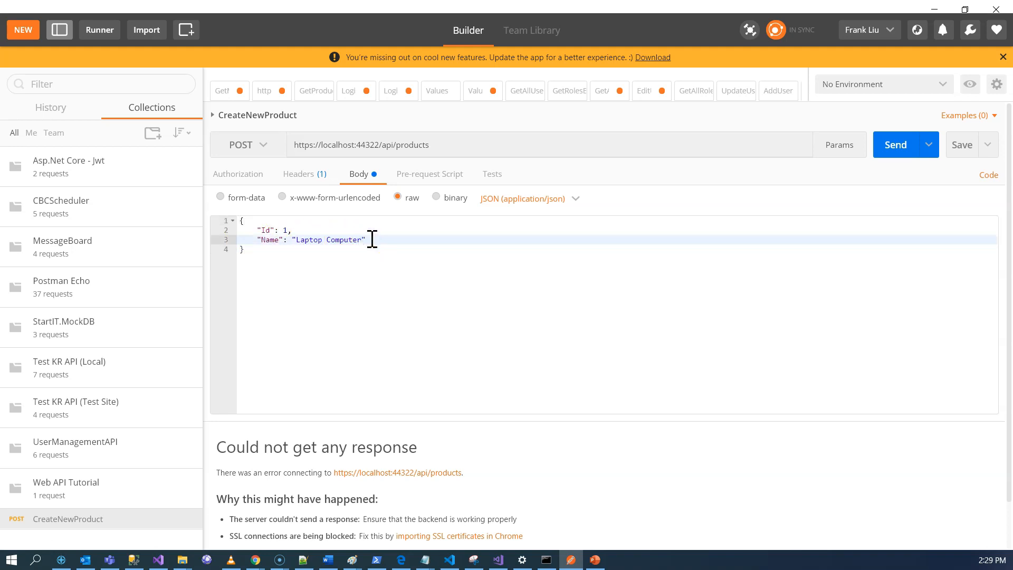
{"action": "mouse_move", "coordinate": [840, 187]}
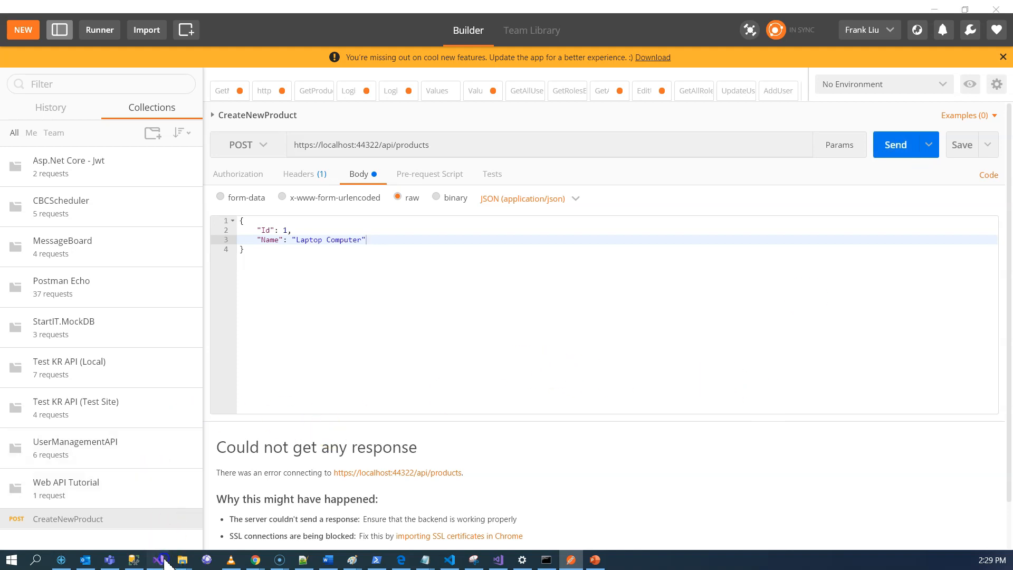
{"action": "left_click", "coordinate": [157, 560]}
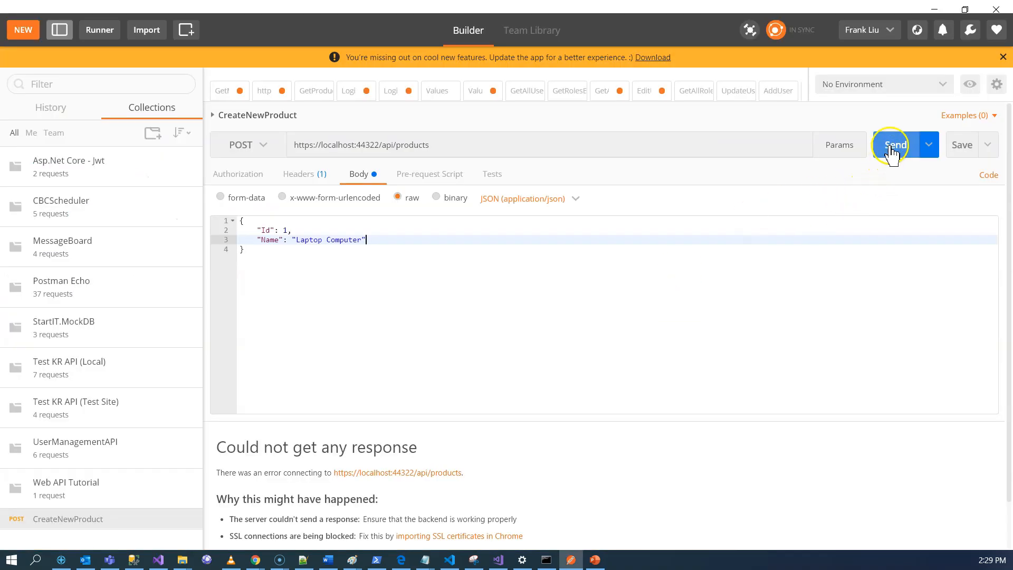
{"action": "left_click", "coordinate": [894, 145]}
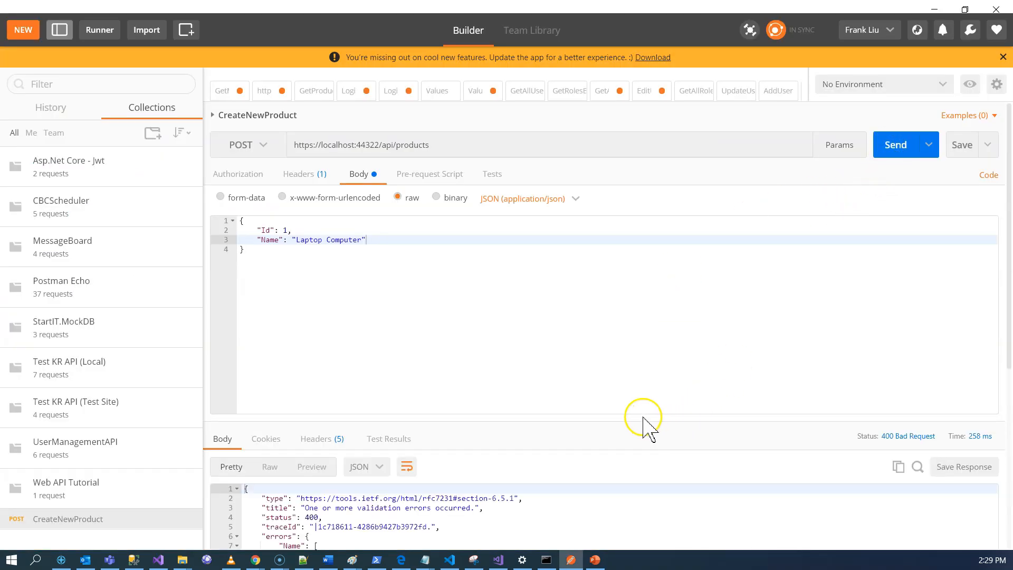
{"action": "mouse_move", "coordinate": [564, 427]}
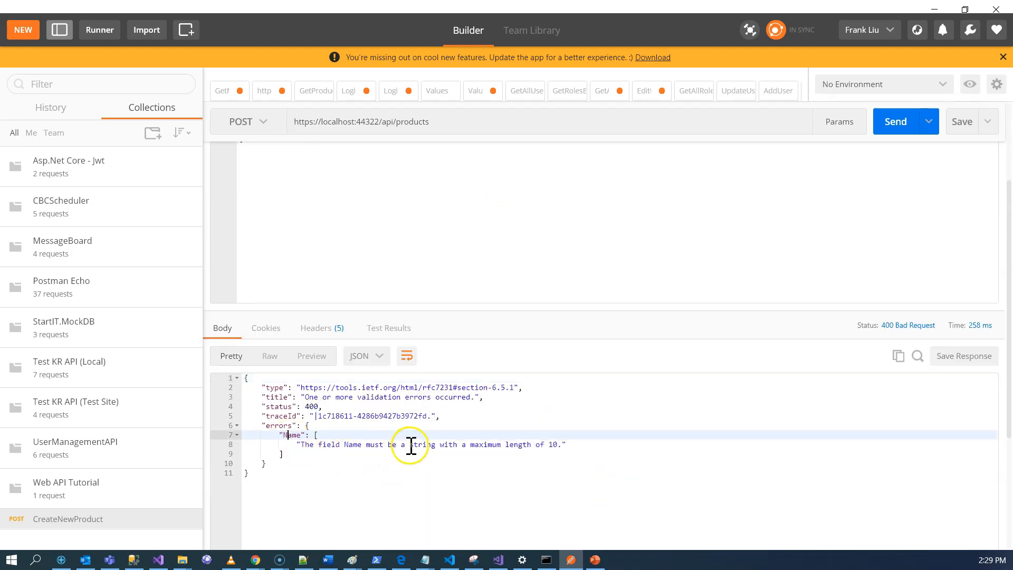
{"action": "mouse_move", "coordinate": [515, 447]}
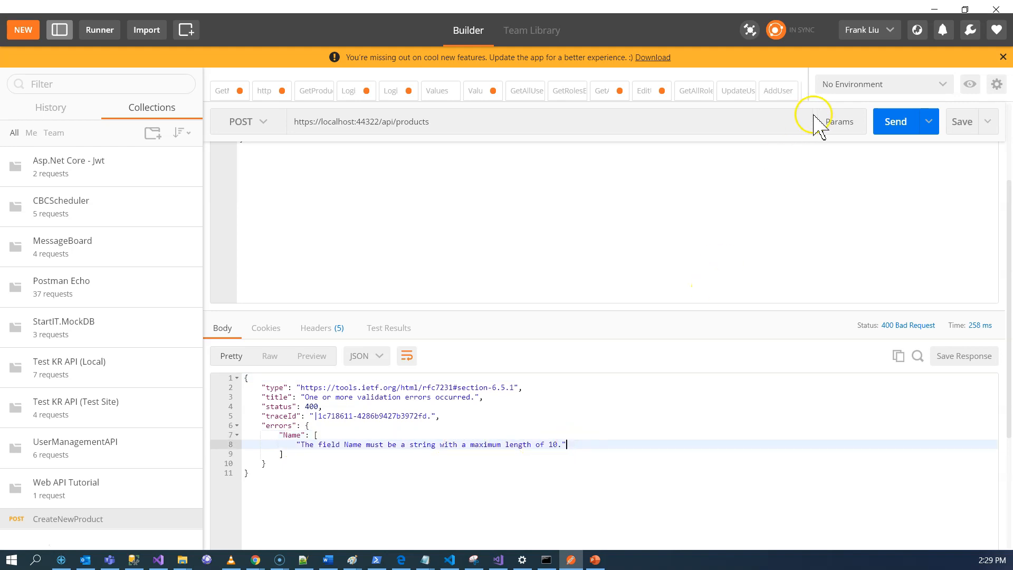
{"action": "mouse_move", "coordinate": [928, 16]}
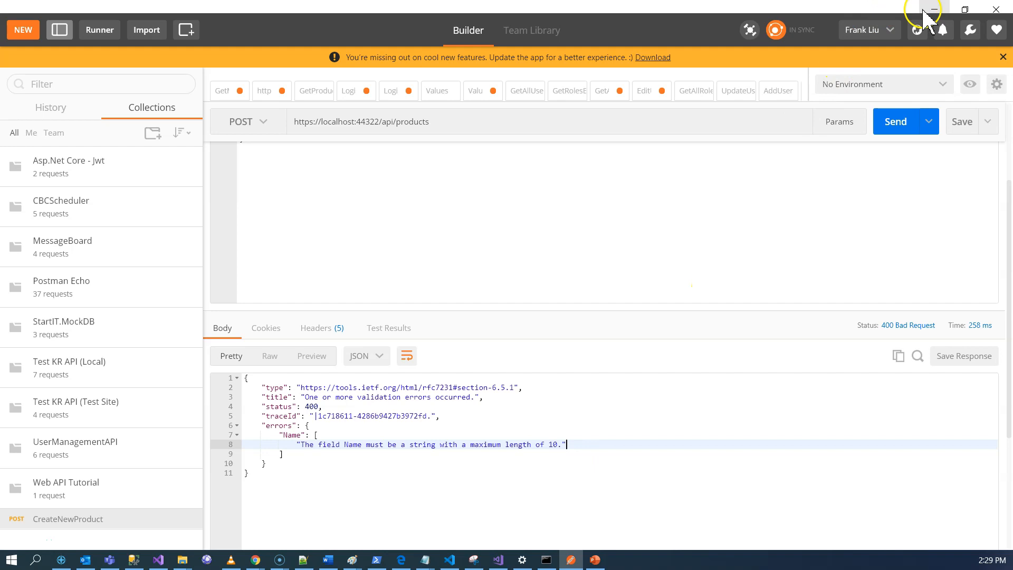
{"action": "left_click", "coordinate": [158, 559]}
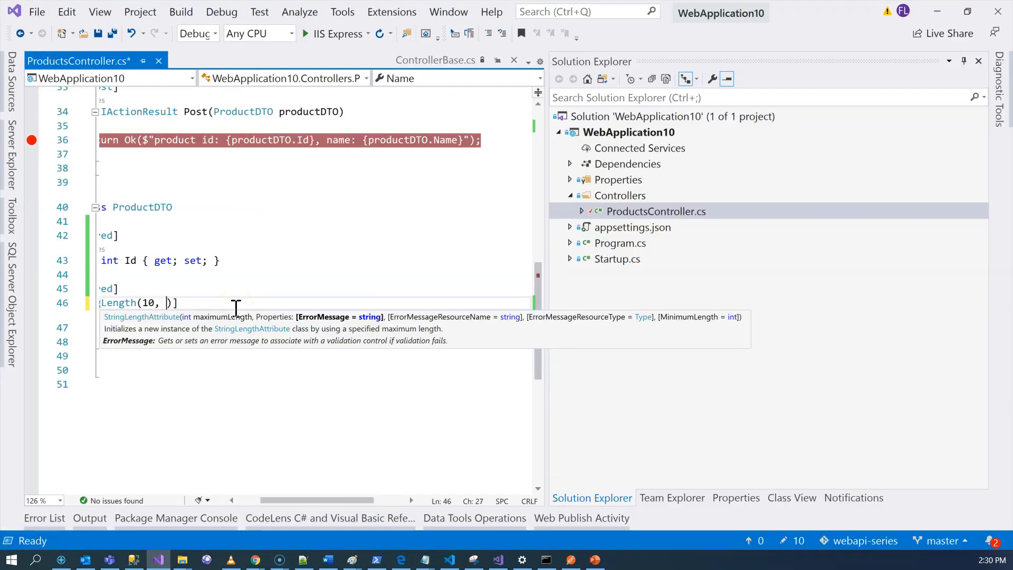
Add ErrorMessage = "The name has to be less than 10 char long." to StringLength
{"action": "type", "text": "ErrorMessage = \"The name has to be less than 10 char long.\""}
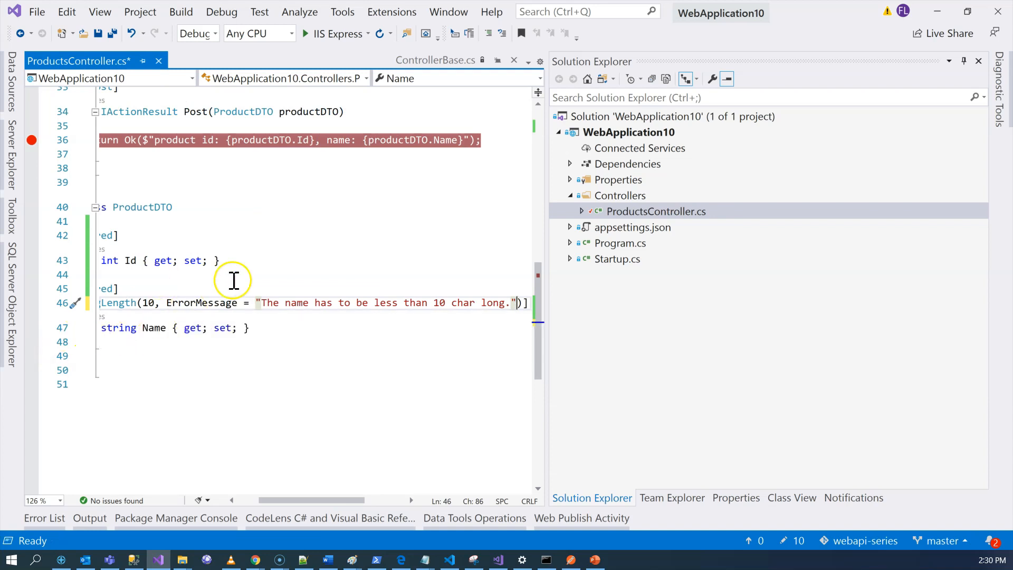
{"action": "mouse_move", "coordinate": [439, 306]}
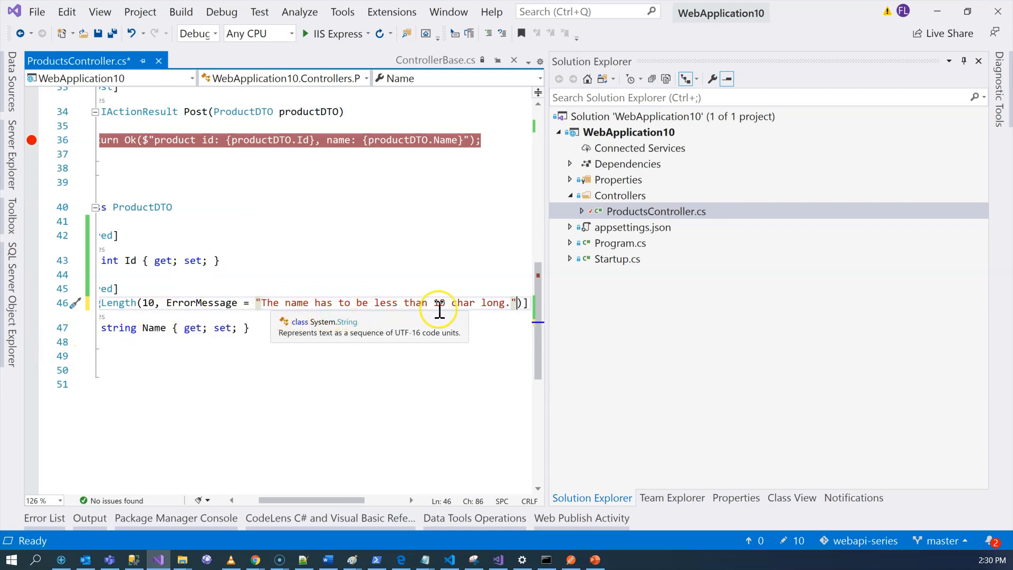
{"action": "left_click", "coordinate": [117, 32]}
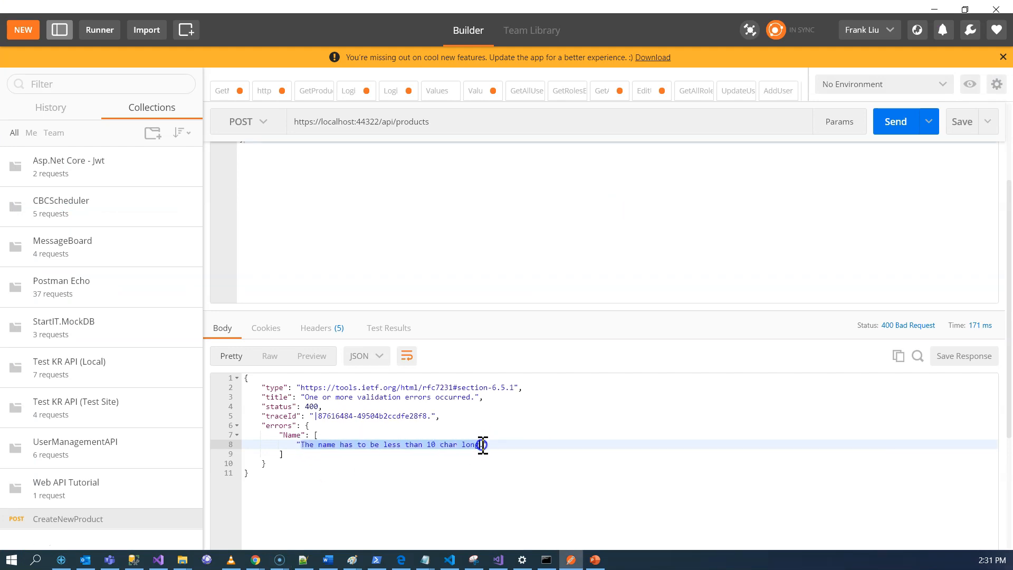
Resend the request and confirm the 400 body shows the custom Name message
{"action": "left_click", "coordinate": [157, 560]}
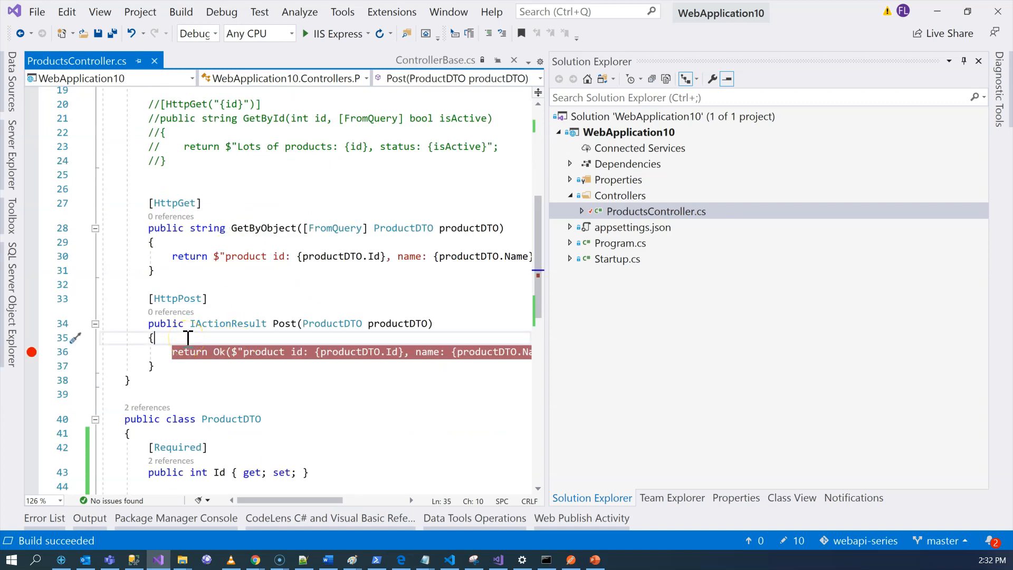
{"action": "mouse_move", "coordinate": [320, 329]}
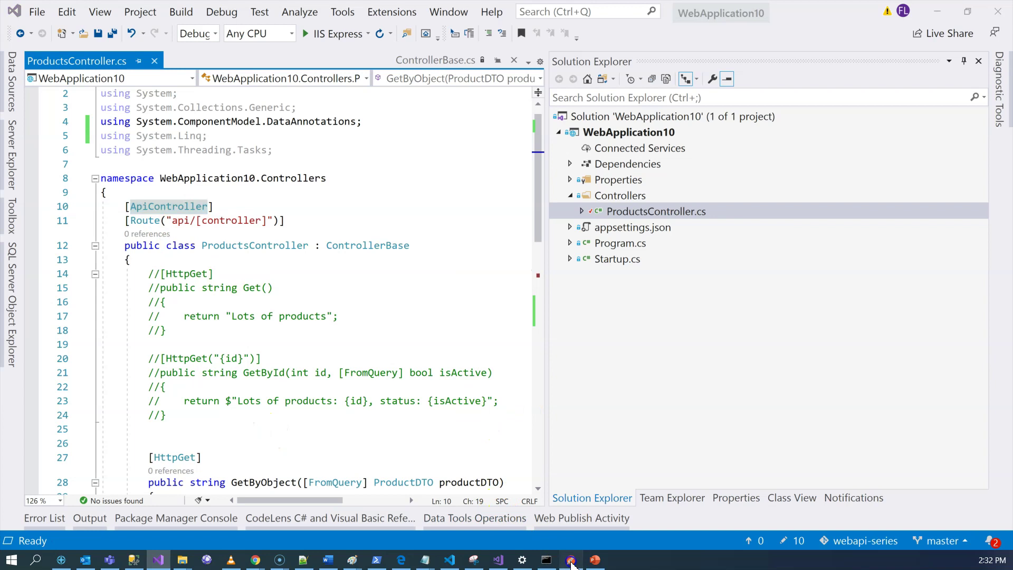
{"action": "left_click", "coordinate": [571, 559]}
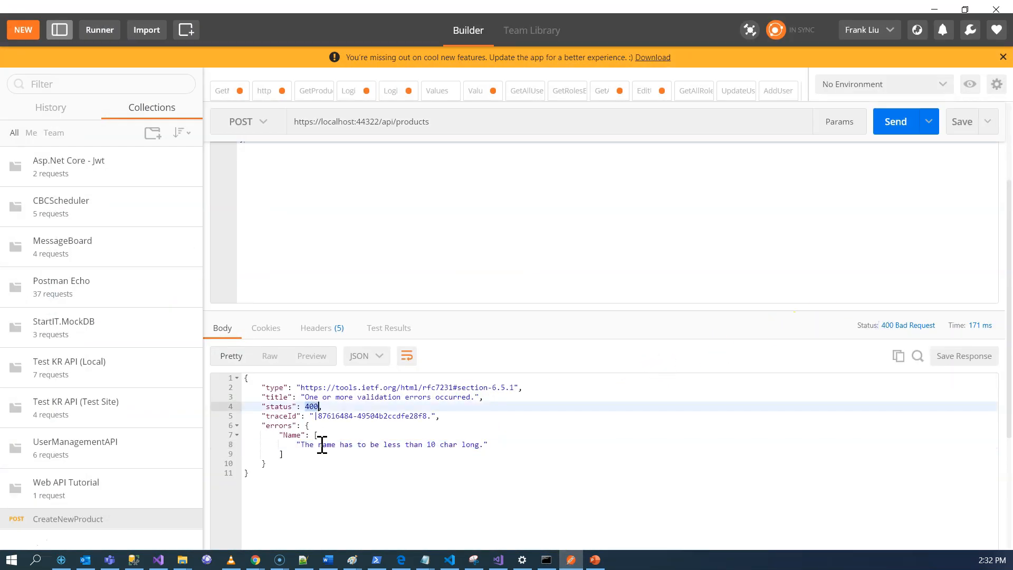
{"action": "mouse_move", "coordinate": [520, 429]}
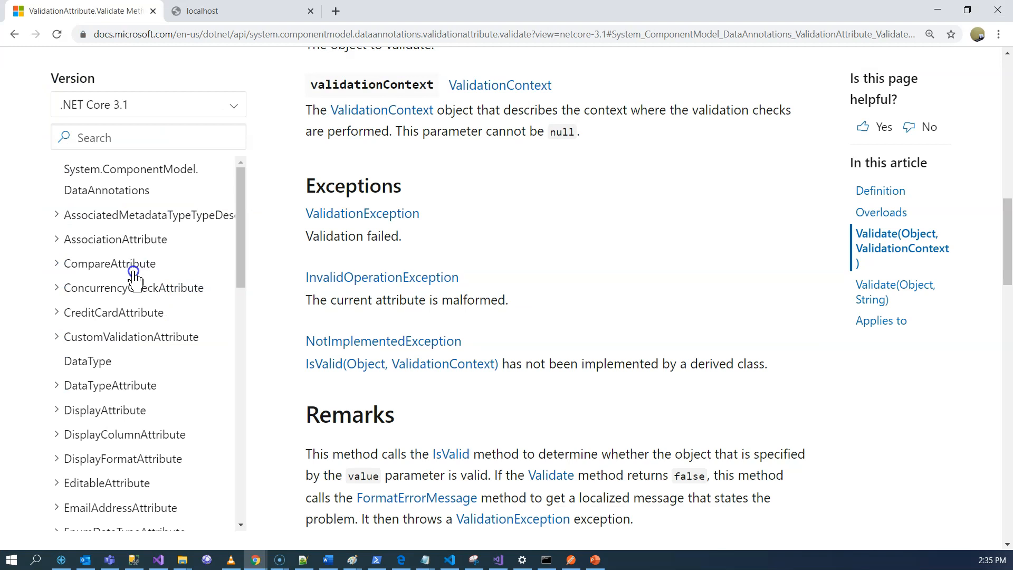
Browse the Docs reference pages for RangeAttribute and UrlAttribute validation classes
{"action": "scroll", "scroll_direction": "down", "scroll_amount": 3}
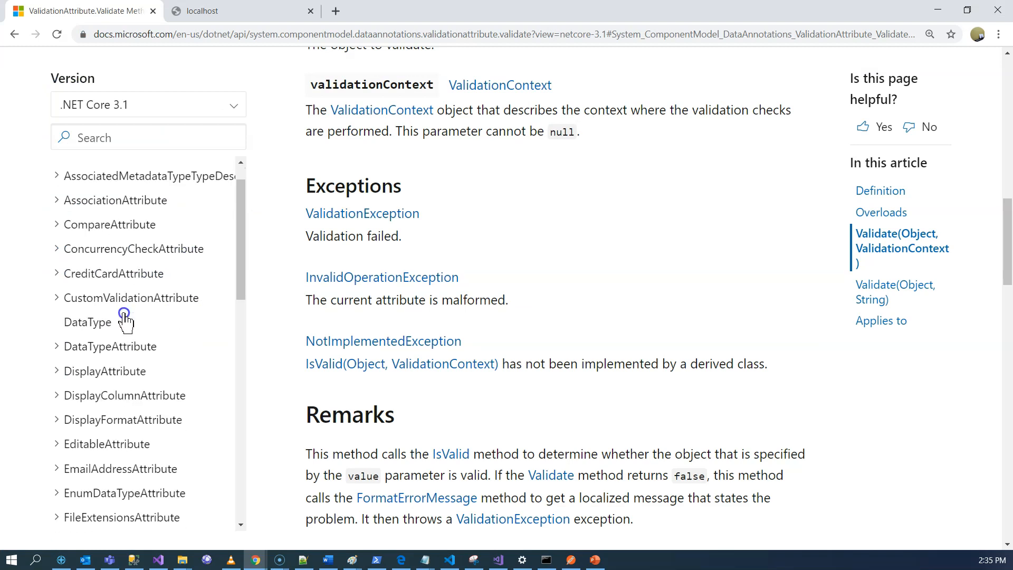
{"action": "scroll", "scroll_direction": "down", "scroll_amount": 3}
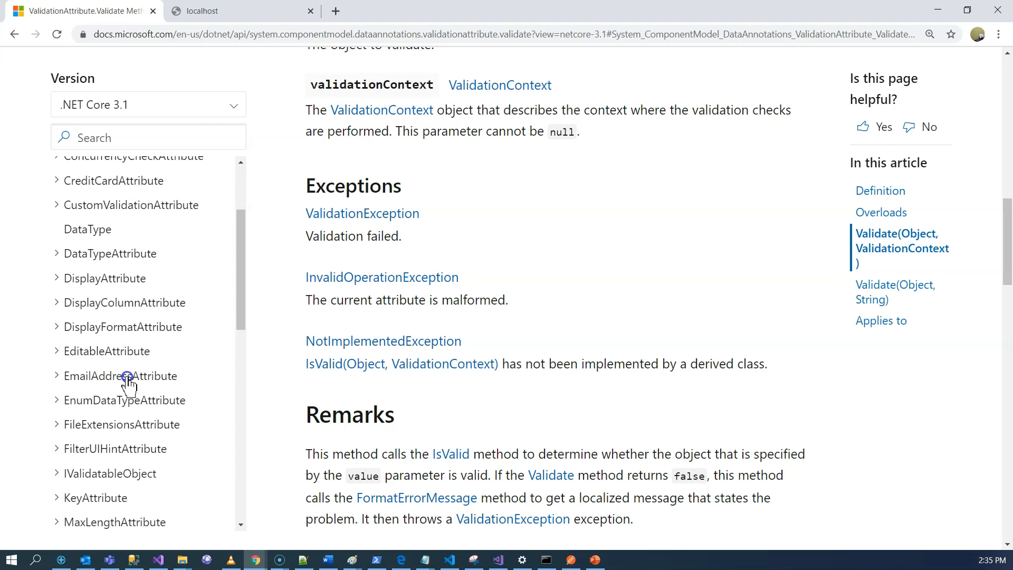
{"action": "scroll", "scroll_direction": "down", "scroll_amount": 3}
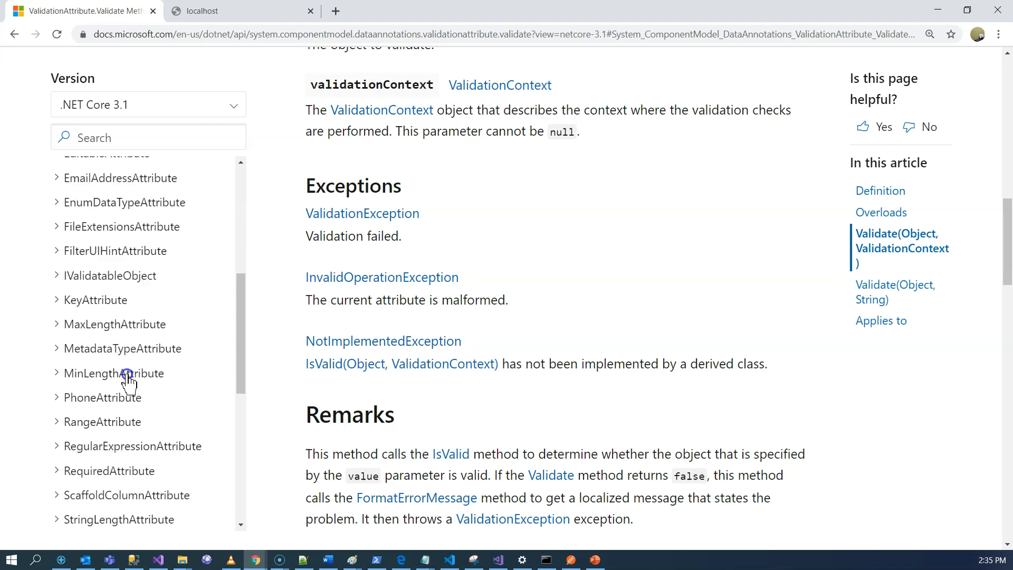
{"action": "mouse_move", "coordinate": [133, 328]}
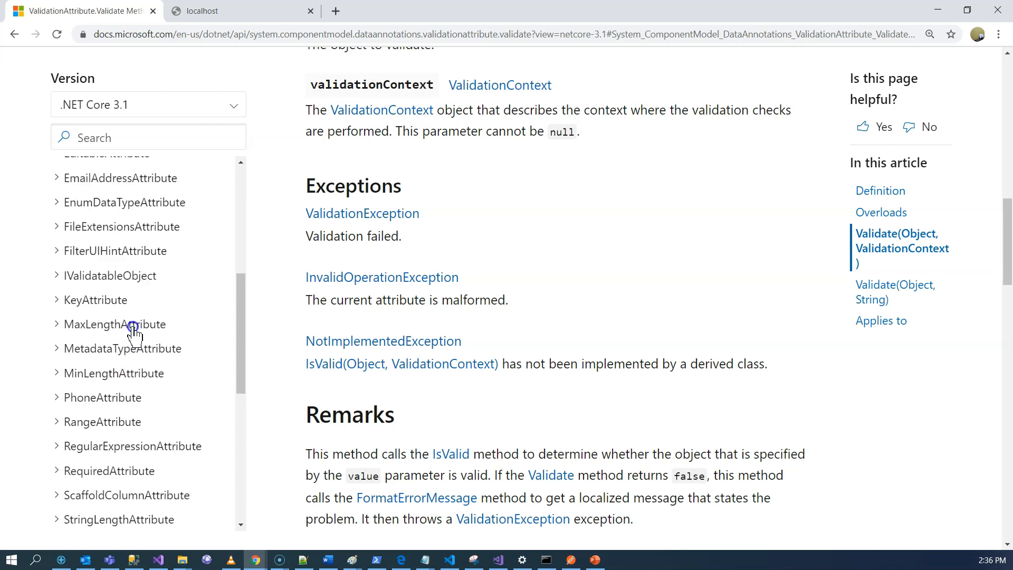
{"action": "mouse_move", "coordinate": [132, 373]}
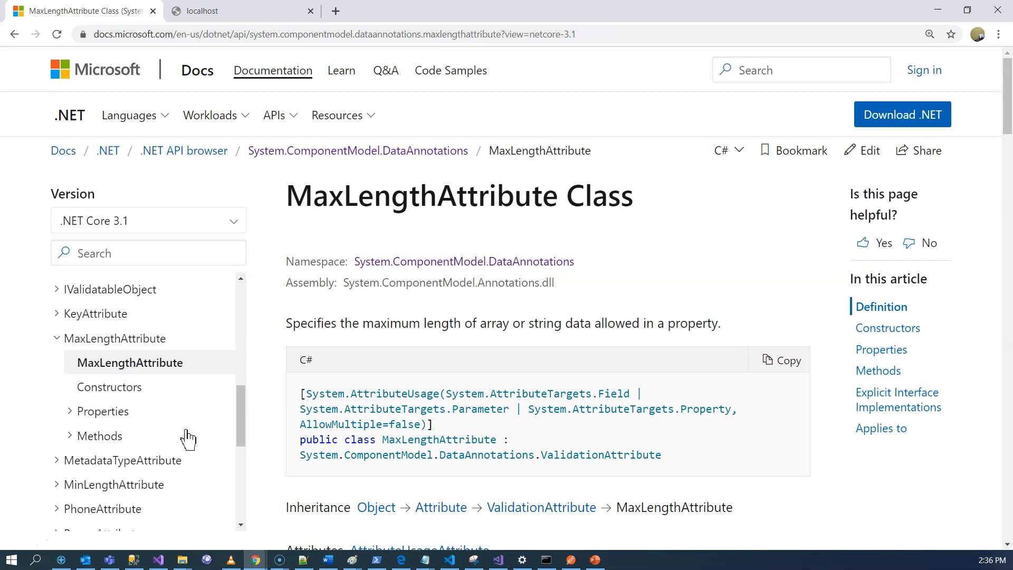
{"action": "mouse_move", "coordinate": [181, 437]}
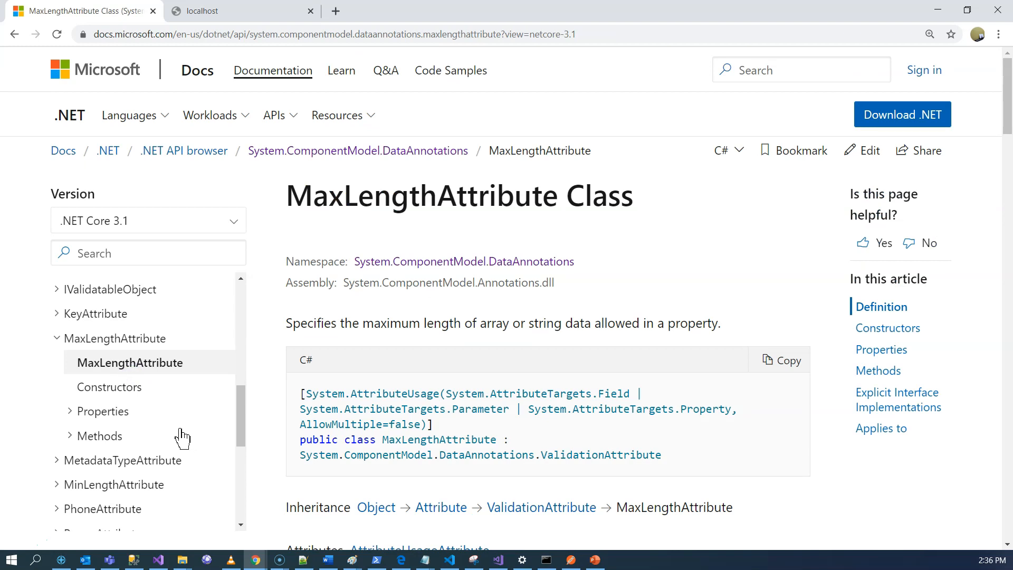
{"action": "scroll", "scroll_direction": "down", "scroll_amount": 3}
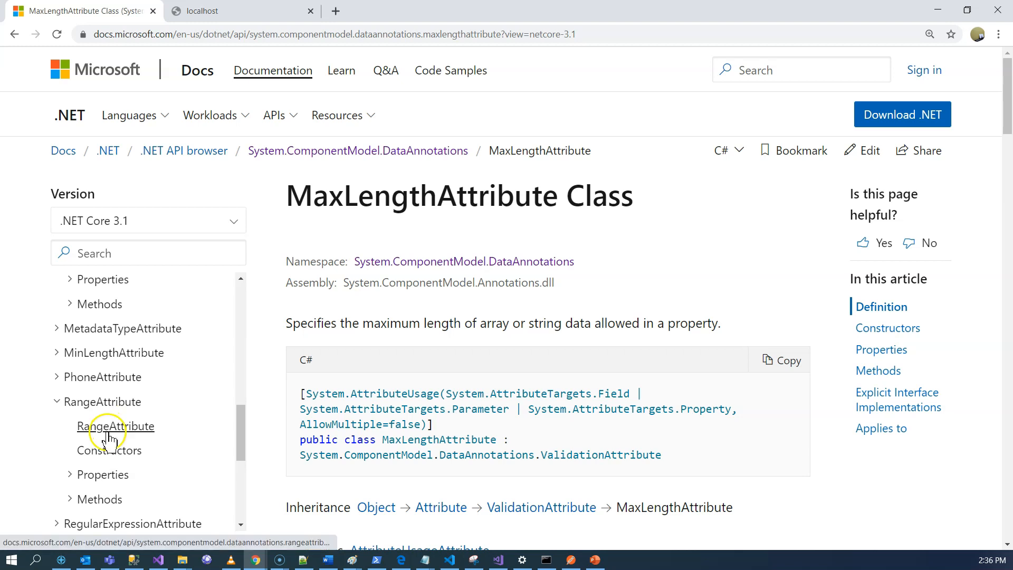
{"action": "left_click", "coordinate": [115, 425]}
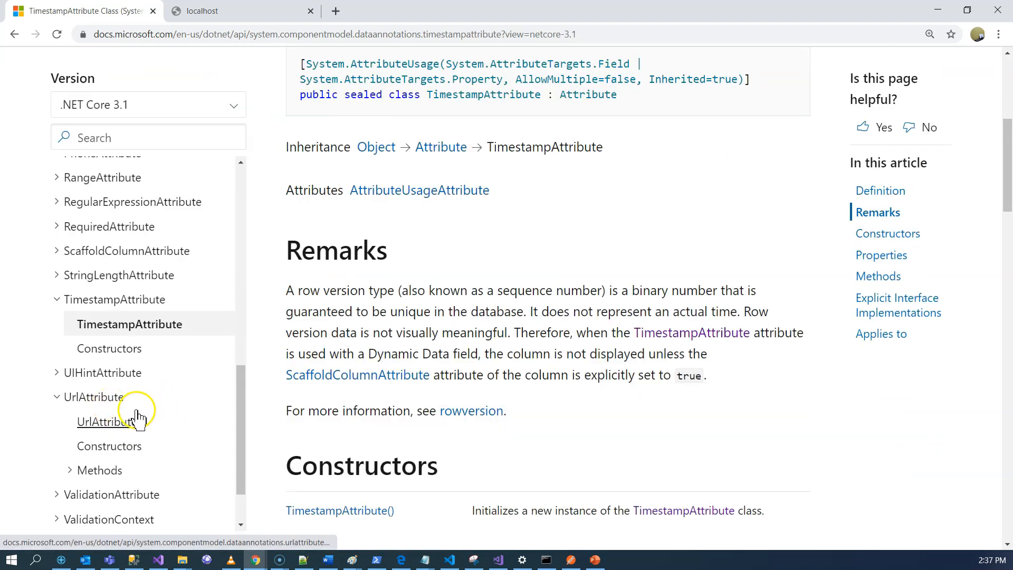
{"action": "left_click", "coordinate": [157, 559]}
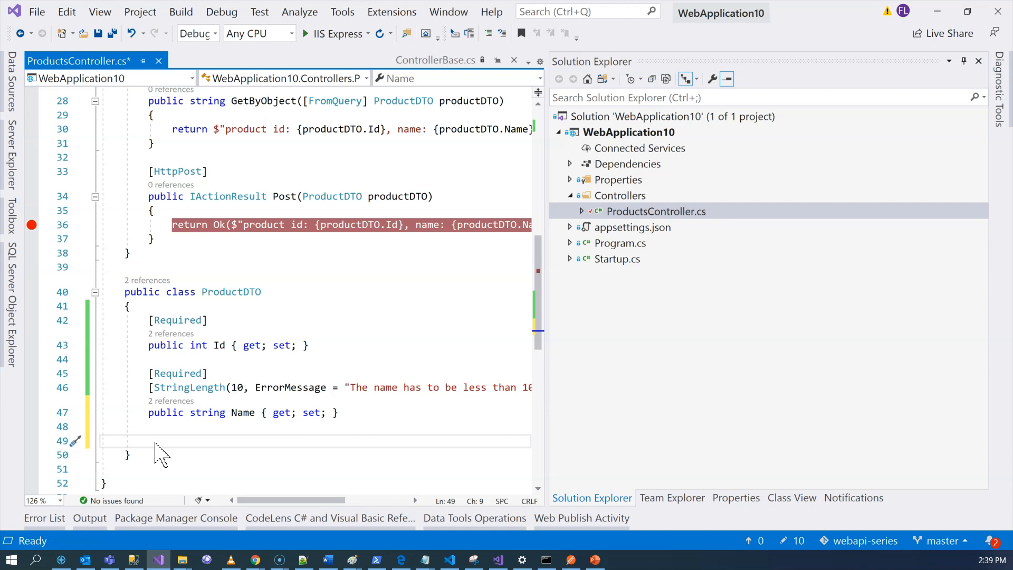
Add a DateTime ReleasedDate property, change StringLength to 20, and add a line in Post
{"action": "type", "text": "p"}
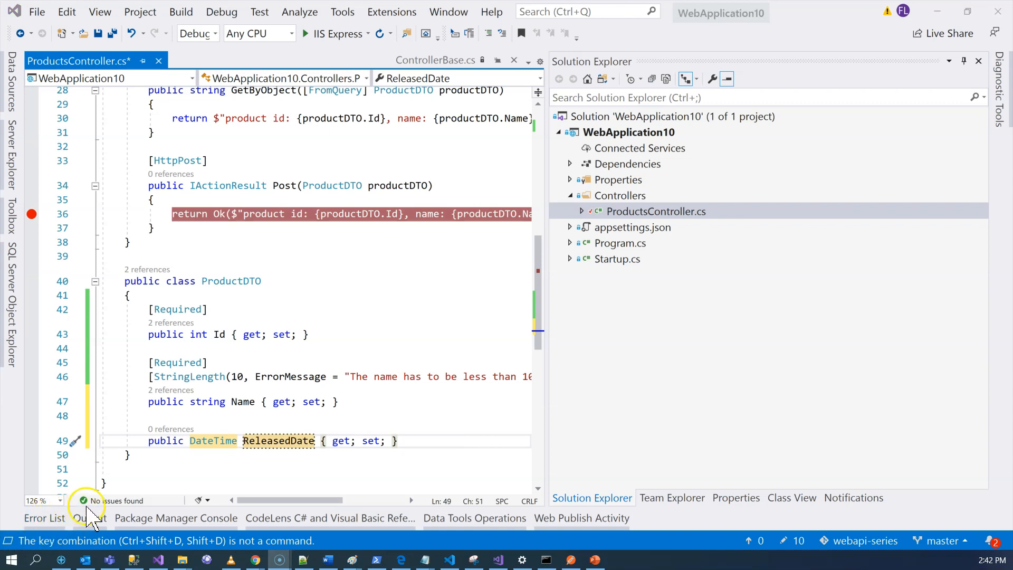
{"action": "mouse_move", "coordinate": [179, 477]}
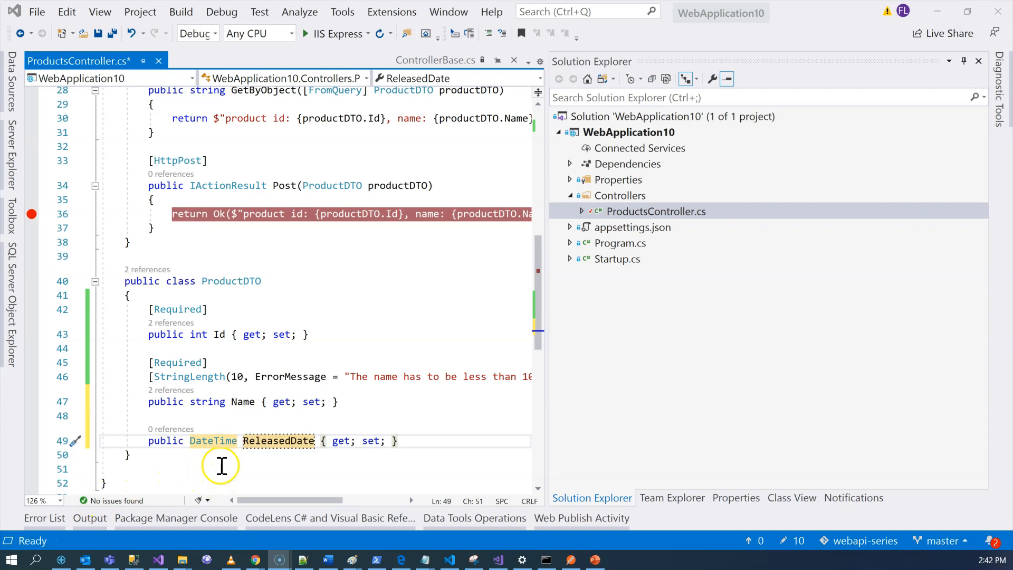
{"action": "mouse_move", "coordinate": [224, 376]}
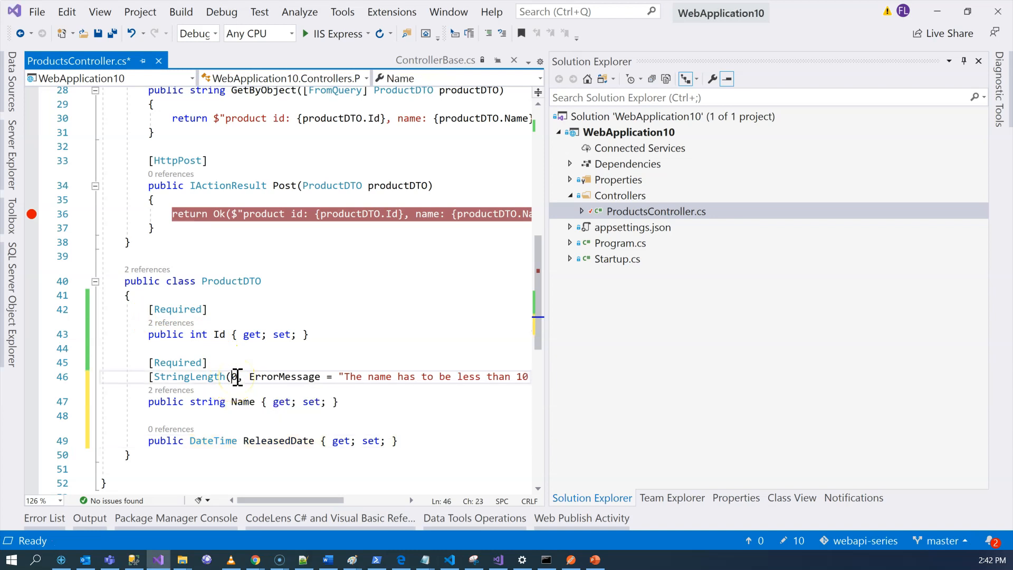
{"action": "type", "text": "2"}
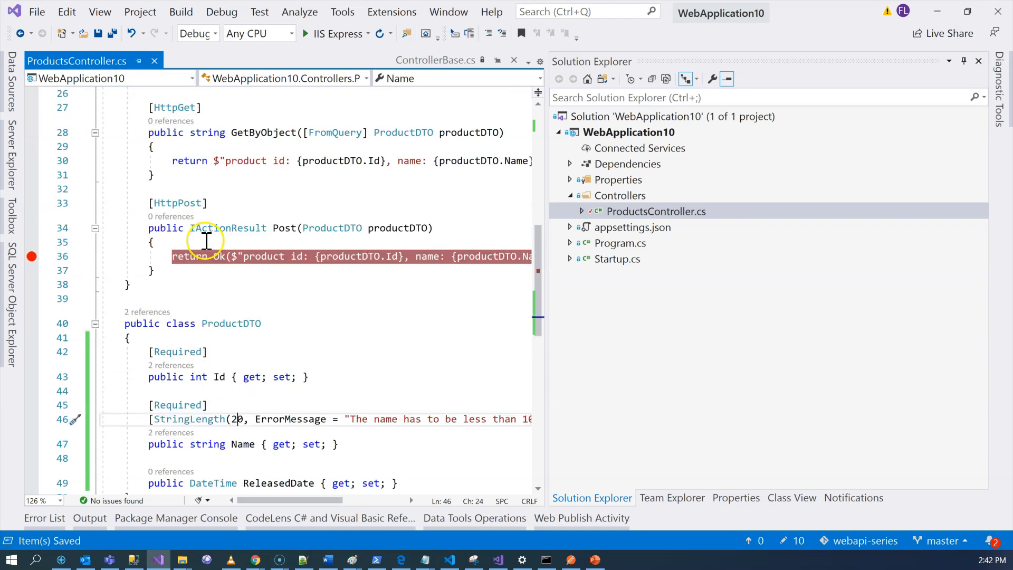
{"action": "key", "text": "Enter"}
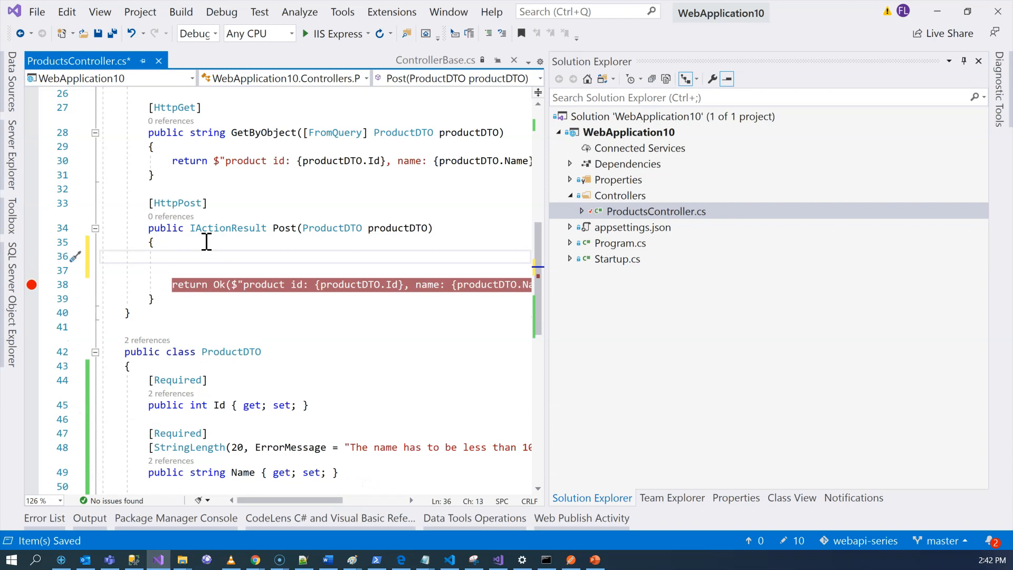
{"action": "scroll", "scroll_direction": "down", "scroll_amount": 3}
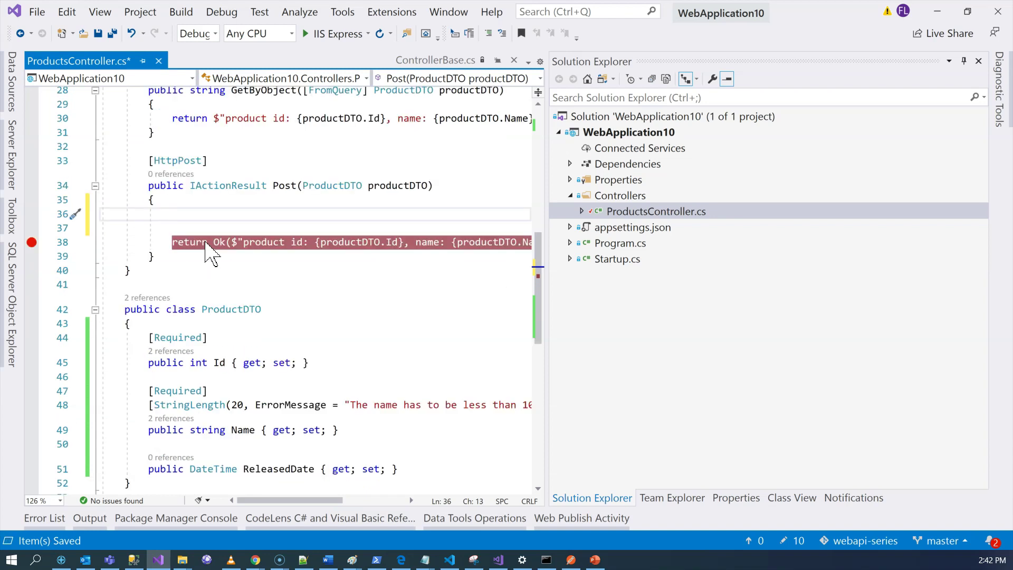
Write the ReleasedDate >= DateTime.Today check adding a model error and returning BadRequest, and save
{"action": "type", "text": "if"}
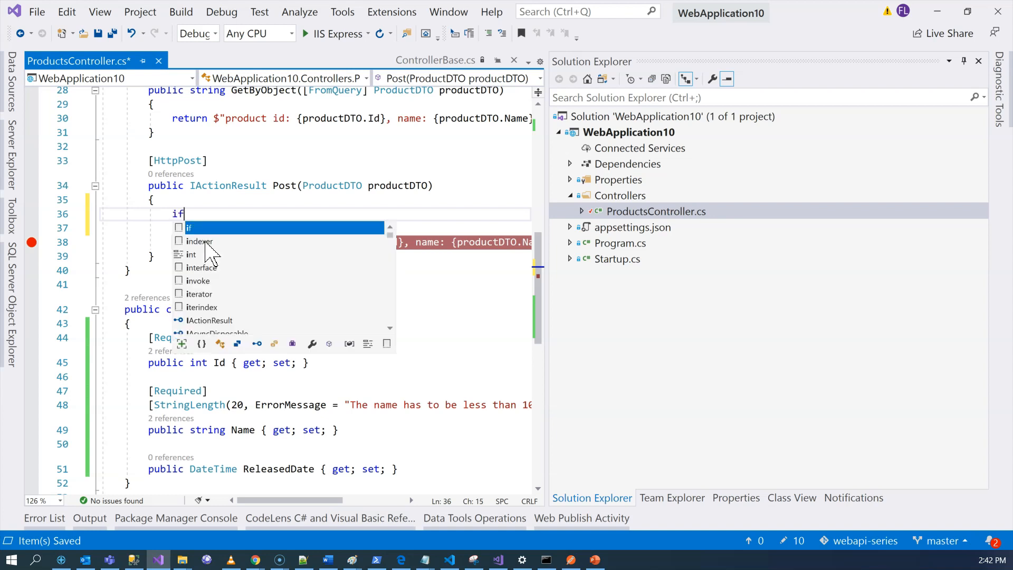
{"action": "type", "text": "(productDTO."}
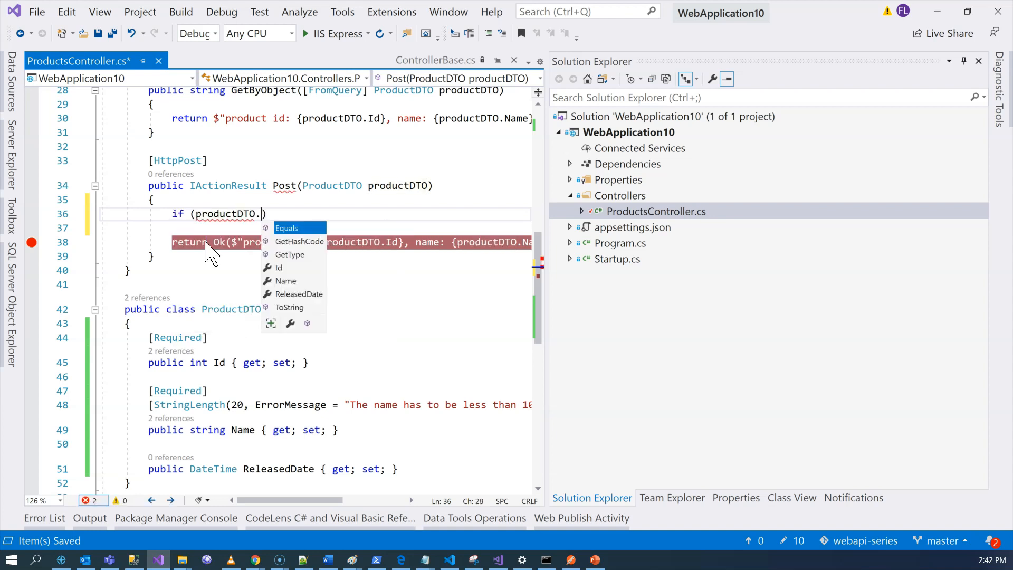
{"action": "type", "text": "ReleasedDate >= DateTime.Today"}
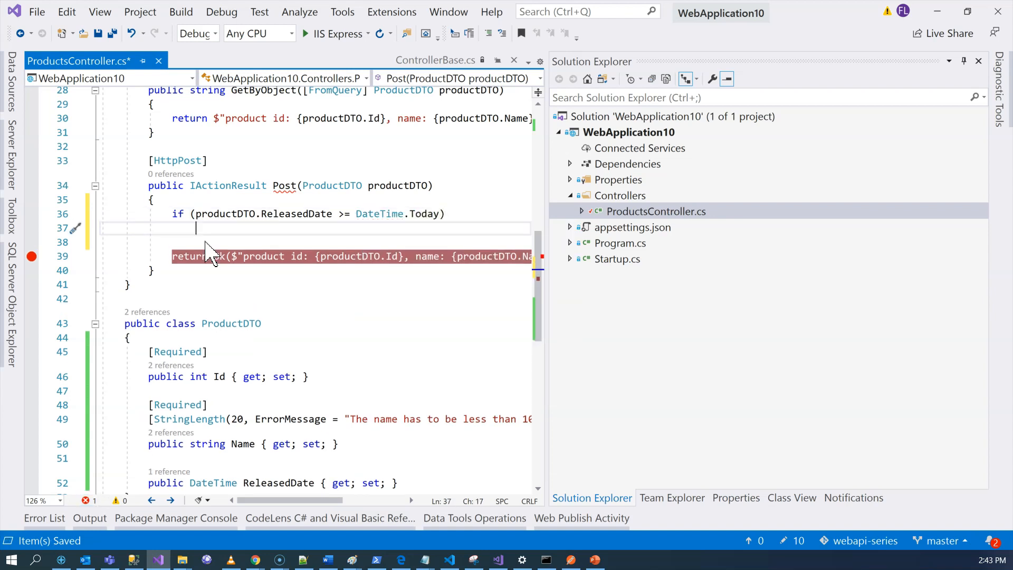
{"action": "type", "text": "ModelState"}
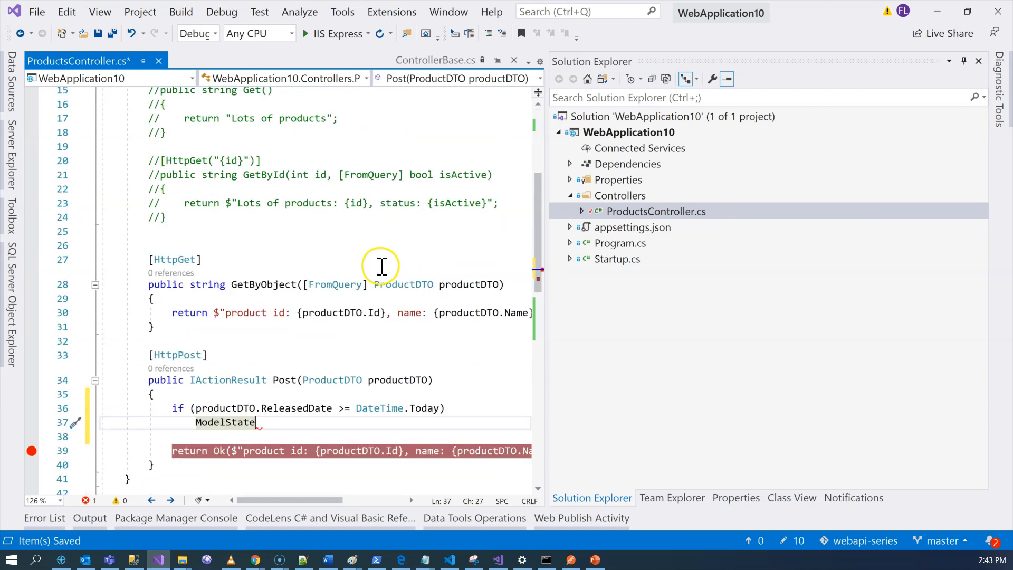
{"action": "type", "text": "."}
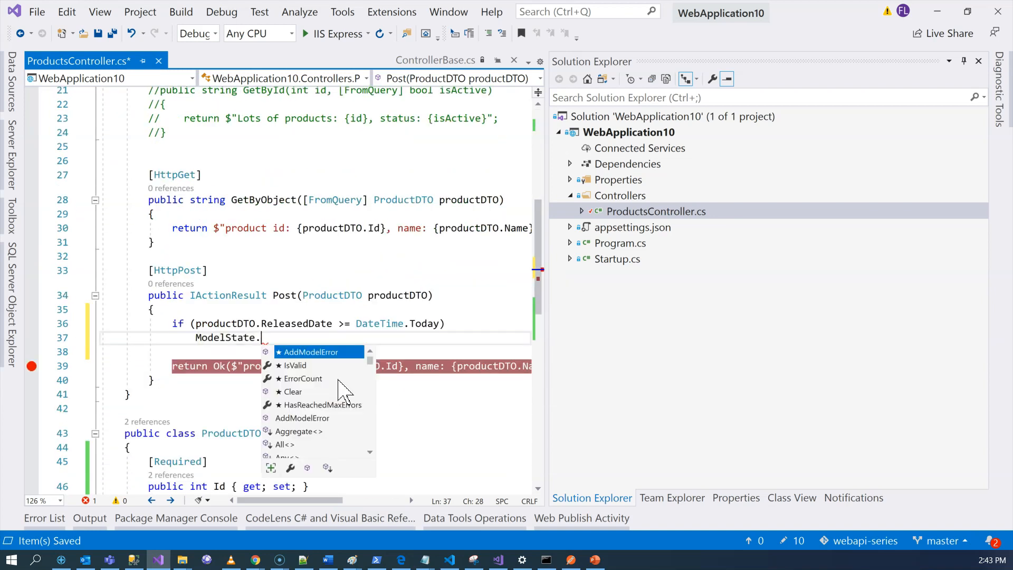
{"action": "type", "text": "AddModelError(nameo"}
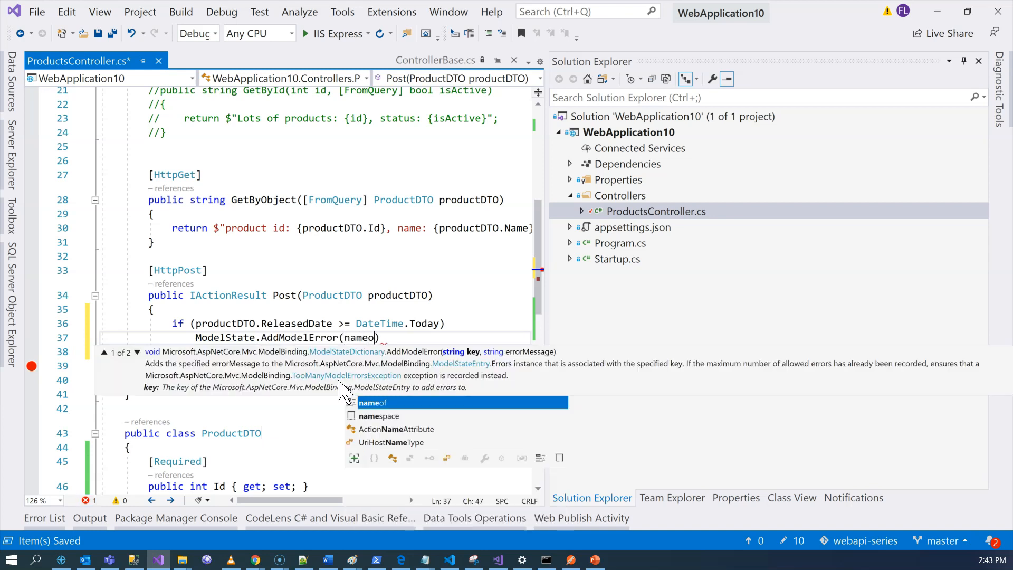
{"action": "type", "text": "(ProductDTO.ReleasedDate"}
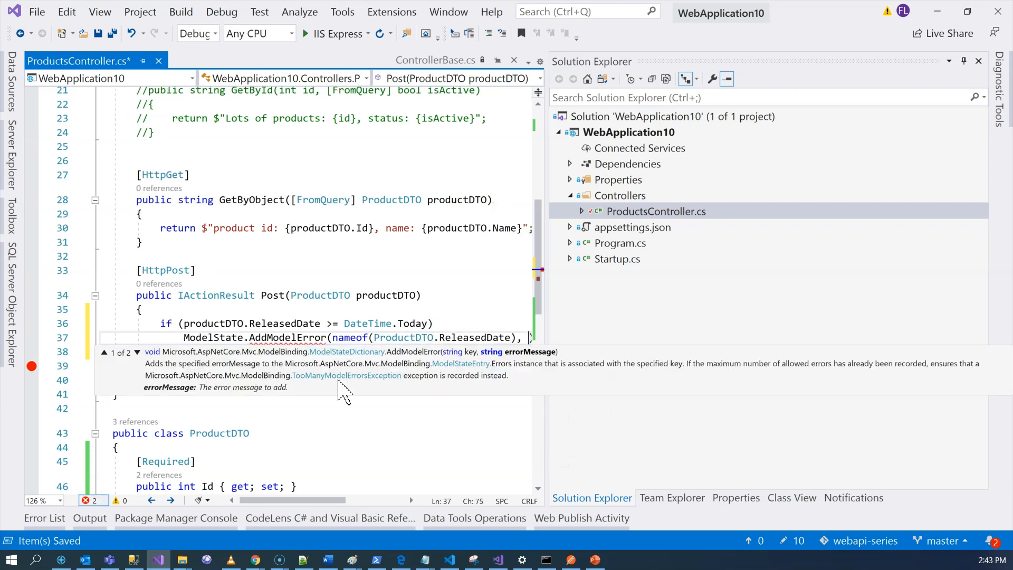
{"action": "type", "text": "\"The product's release data has to be in the past.\");"}
{"action": "type", "text": "return"}
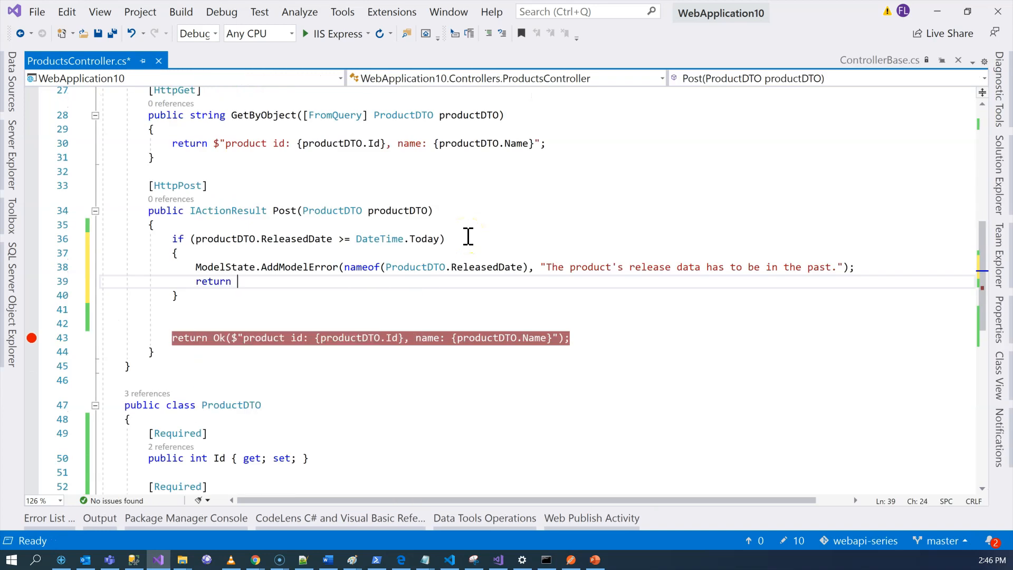
{"action": "type", "text": "BadRequest(ModelState);"}
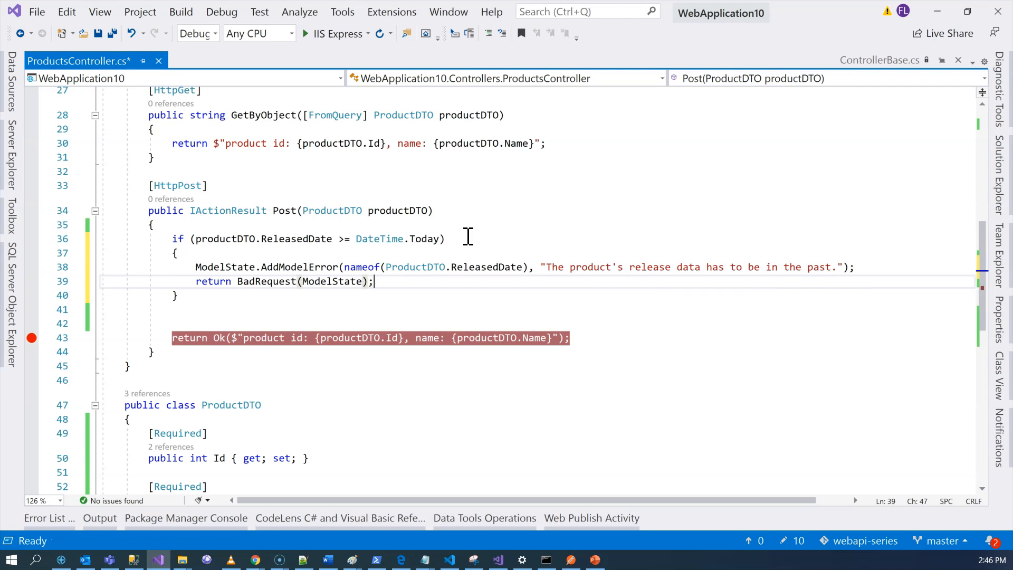
{"action": "key", "text": "Ctrl+S"}
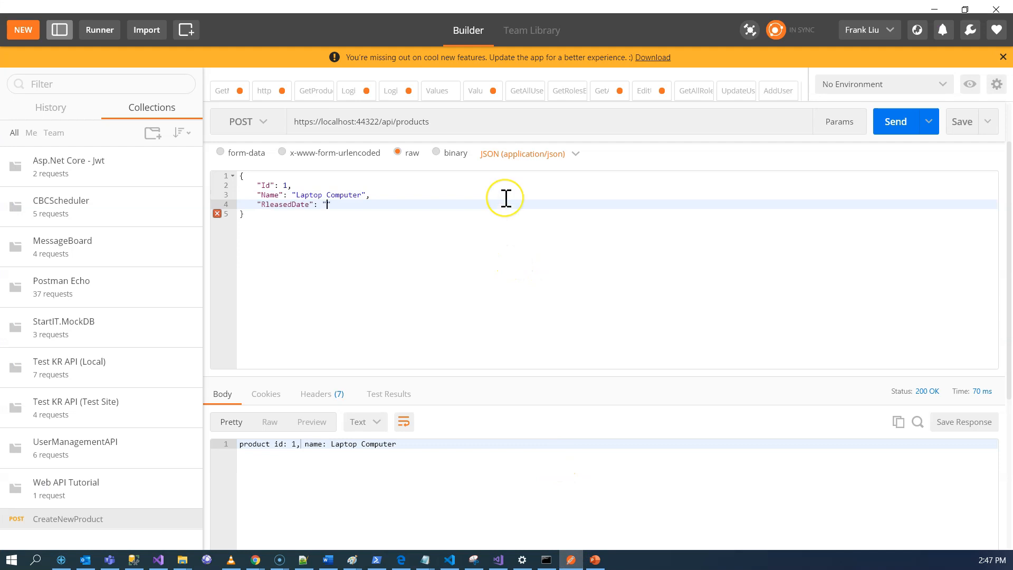
Send ReleasedDate 2021-10-01 for a 400, then 2020-10-01 for 200 OK
{"action": "type", "text": "20"}
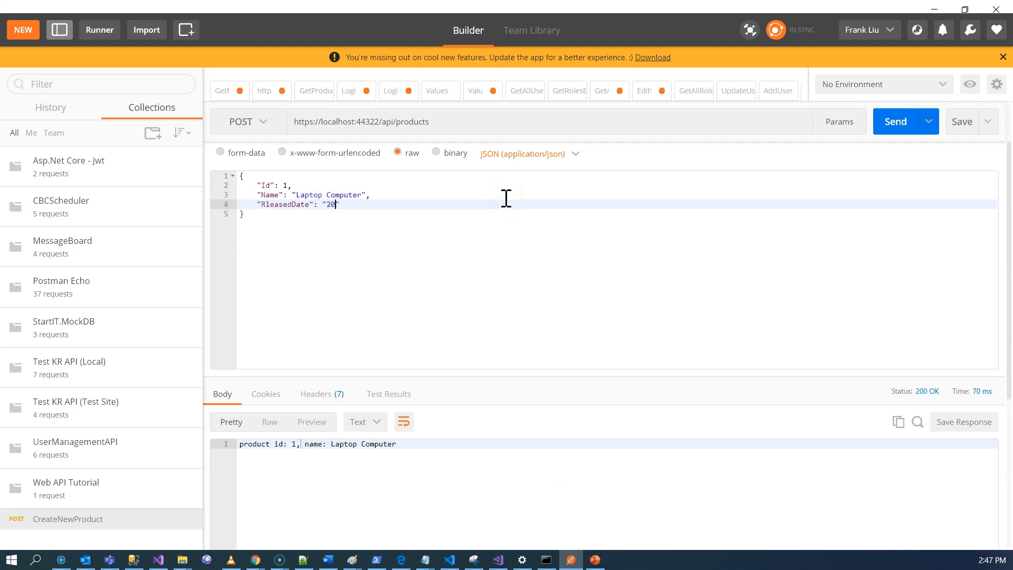
{"action": "type", "text": "21-"}
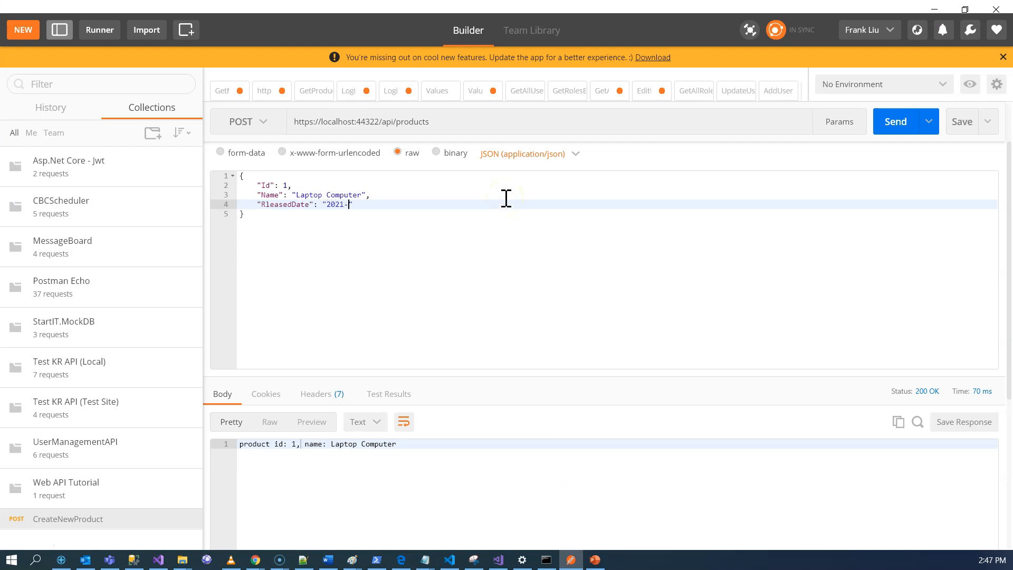
{"action": "type", "text": "10-01"}
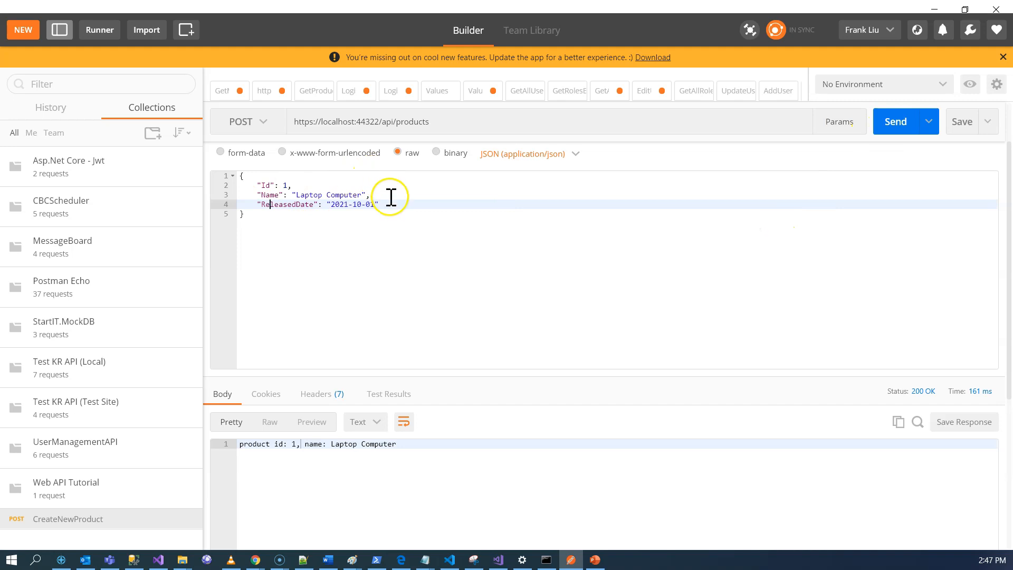
{"action": "left_click", "coordinate": [895, 121]}
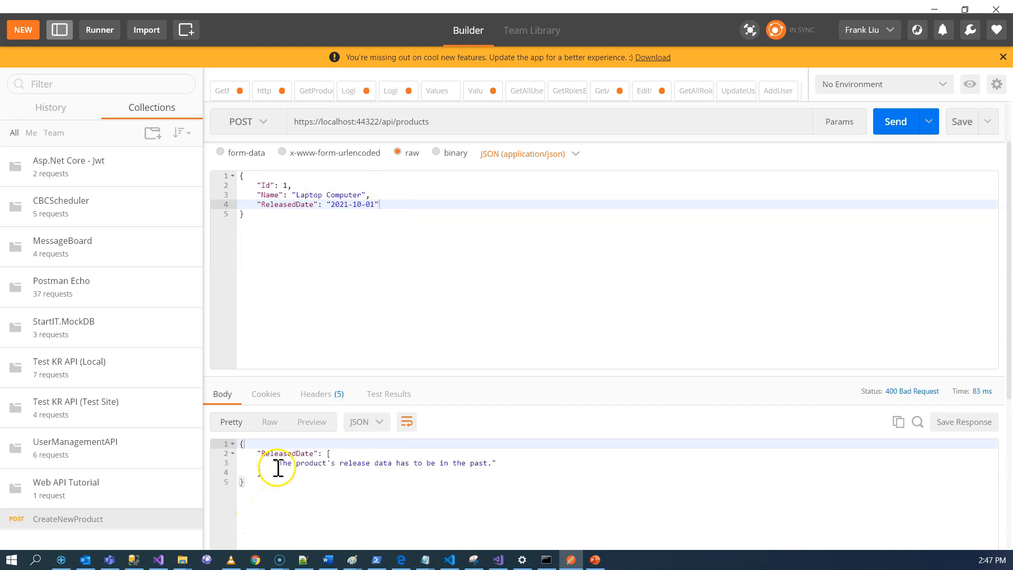
{"action": "mouse_move", "coordinate": [494, 464]}
{"action": "type", "text": "0"}
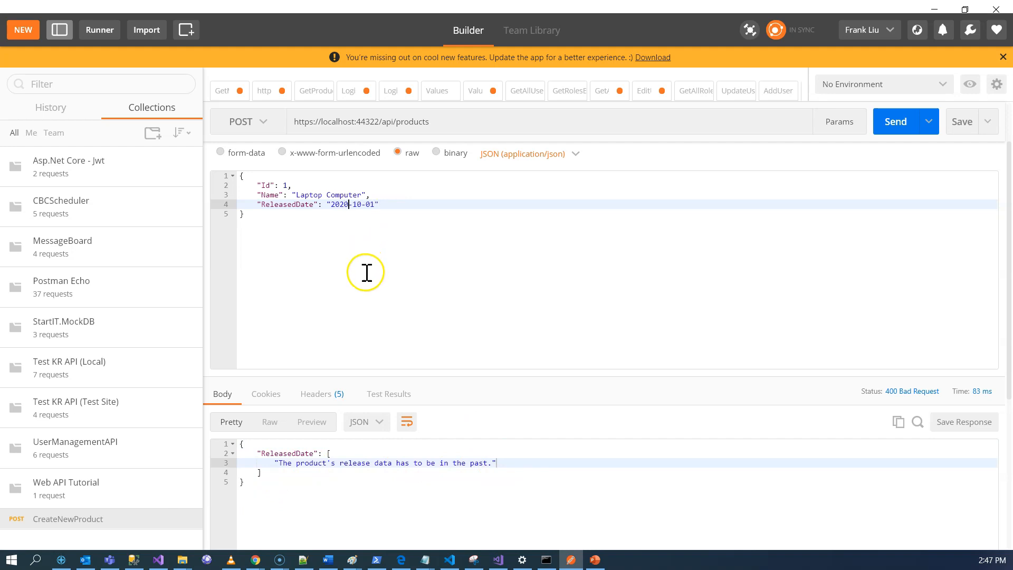
{"action": "mouse_move", "coordinate": [408, 293]}
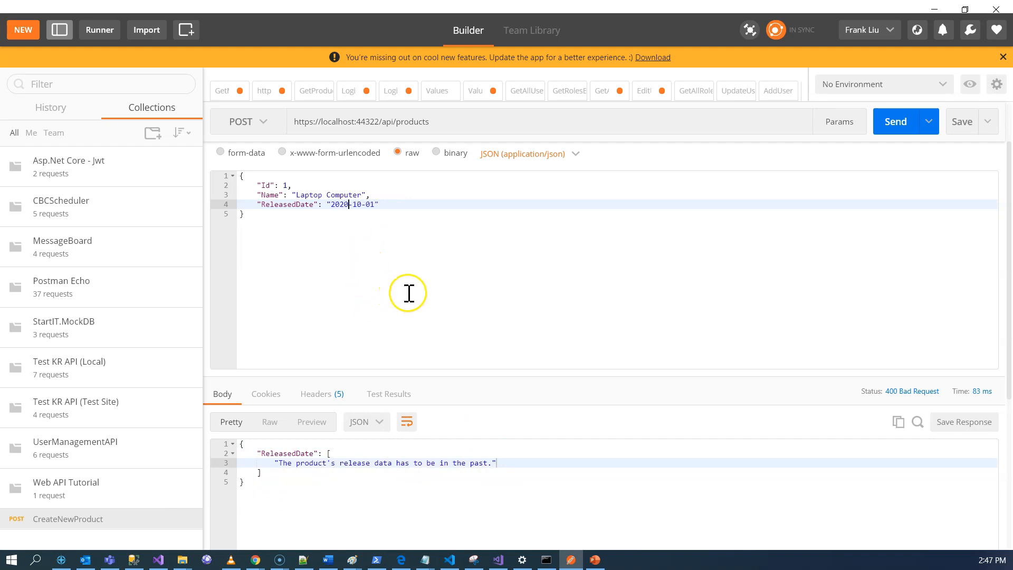
{"action": "mouse_move", "coordinate": [777, 153]}
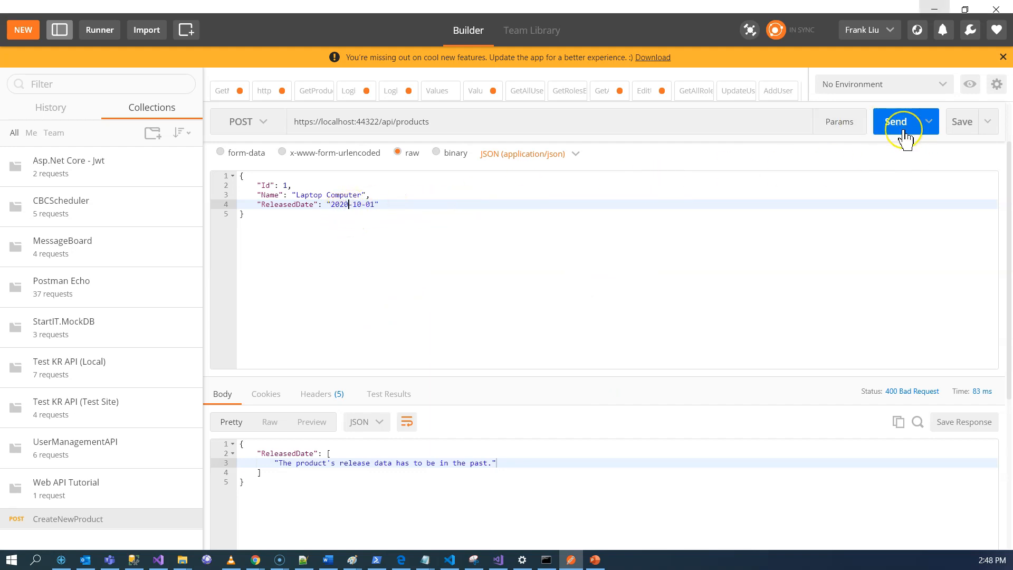
{"action": "left_click", "coordinate": [901, 122]}
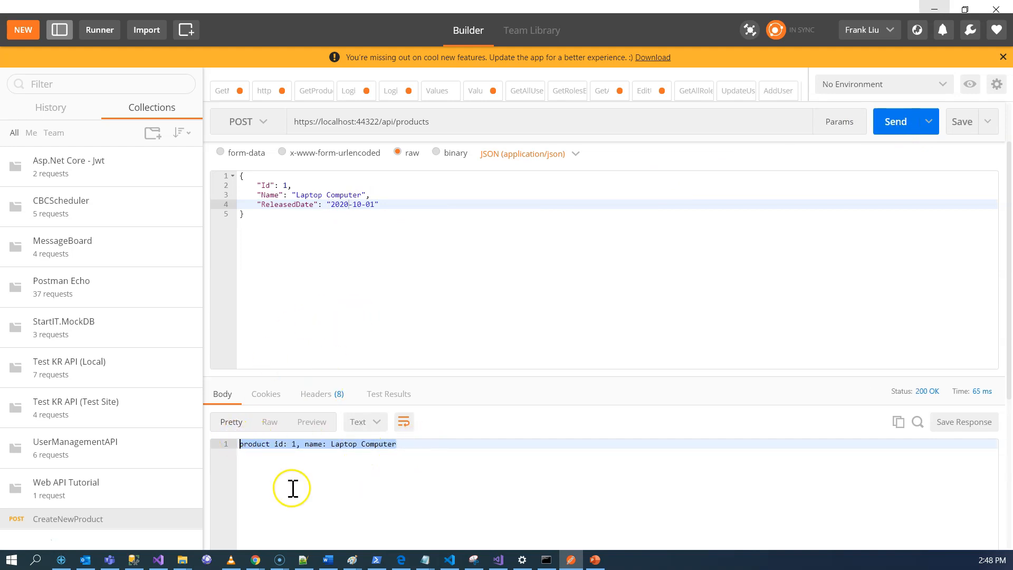
{"action": "left_click", "coordinate": [158, 559]}
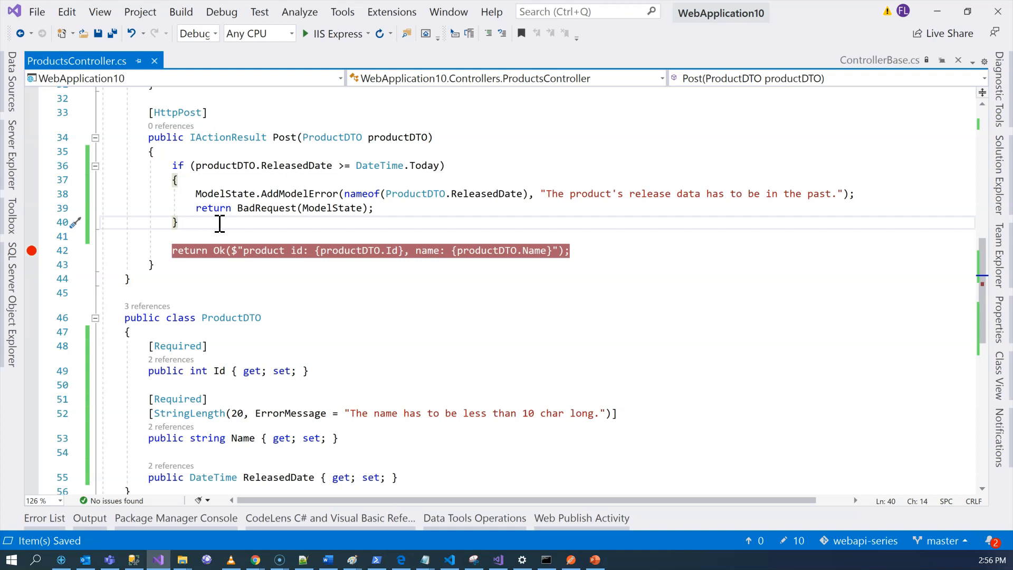
{"action": "mouse_move", "coordinate": [174, 166]}
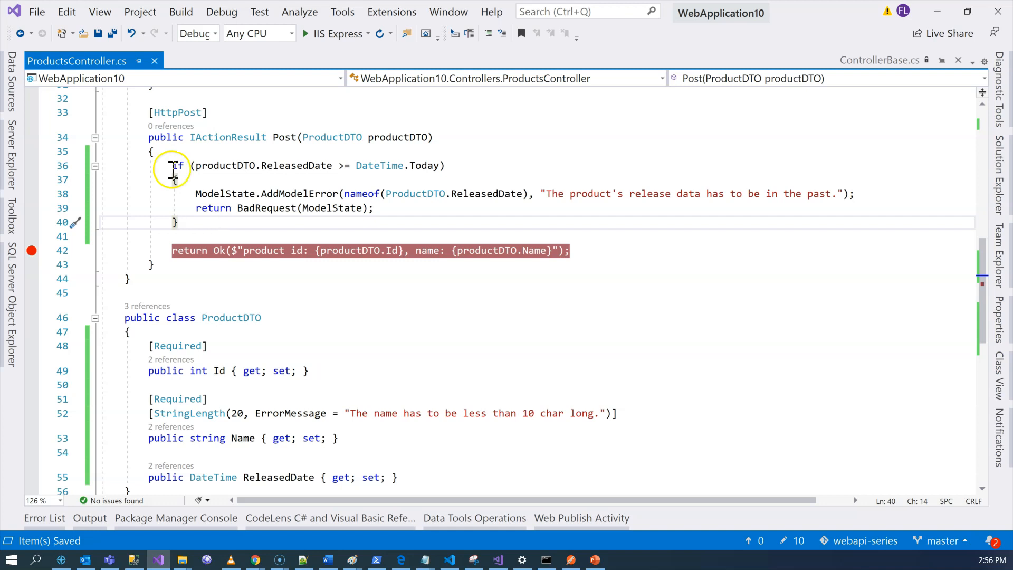
Select the release-date check block in Post to review it
{"action": "left_click_drag", "start_coordinate": [172, 165], "coordinate": [181, 221]}
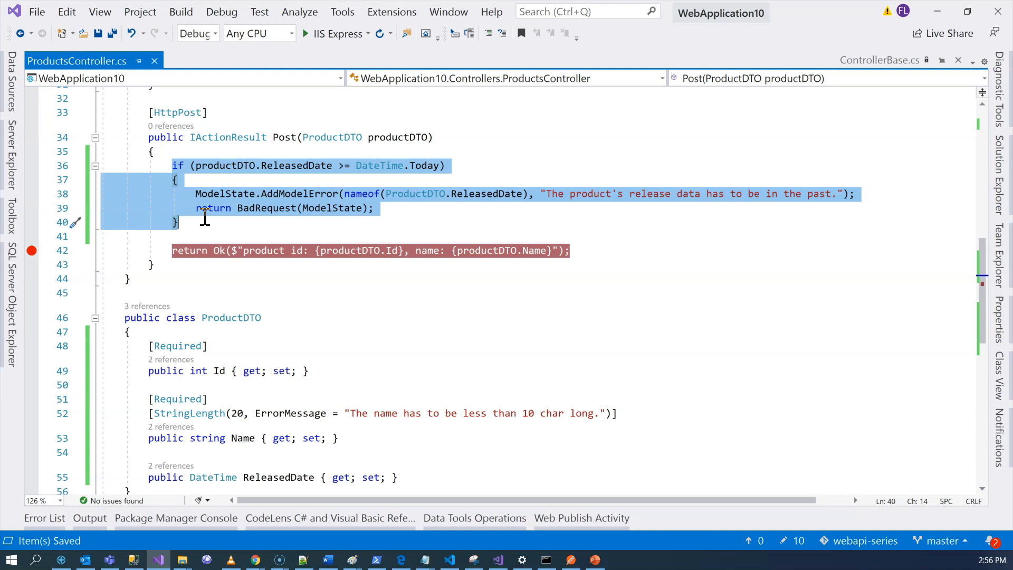
{"action": "mouse_move", "coordinate": [255, 268]}
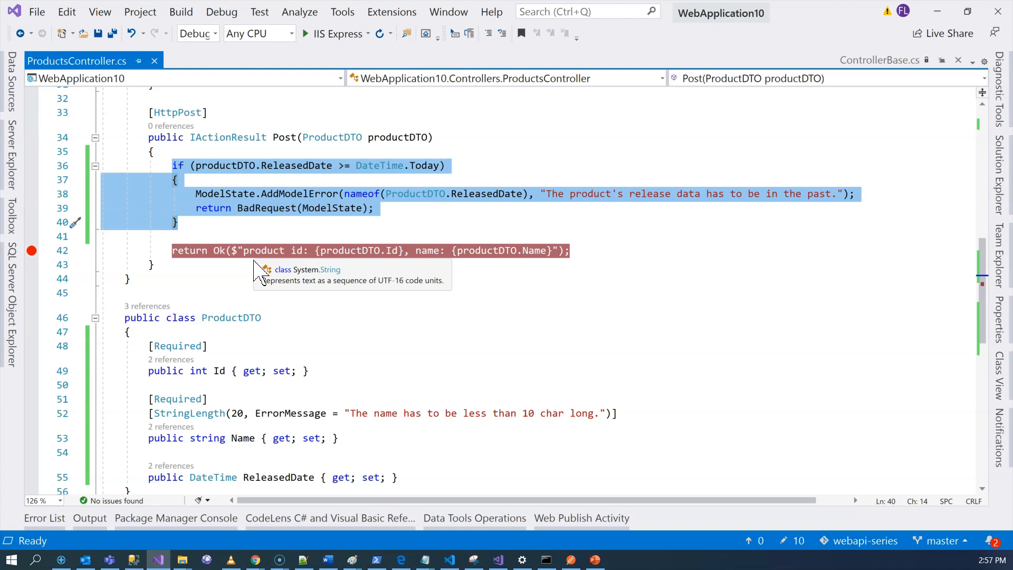
{"action": "mouse_move", "coordinate": [252, 300]}
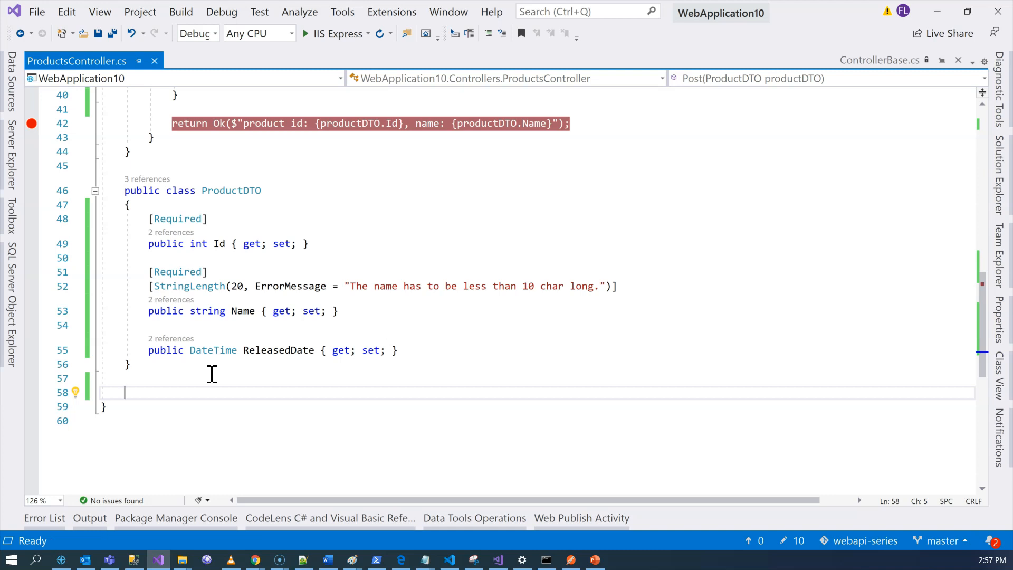
Create class ReleasedDateInPast : ValidationAttribute with an IsValid(value, validationContext) override
{"action": "type", "text": "public class"}
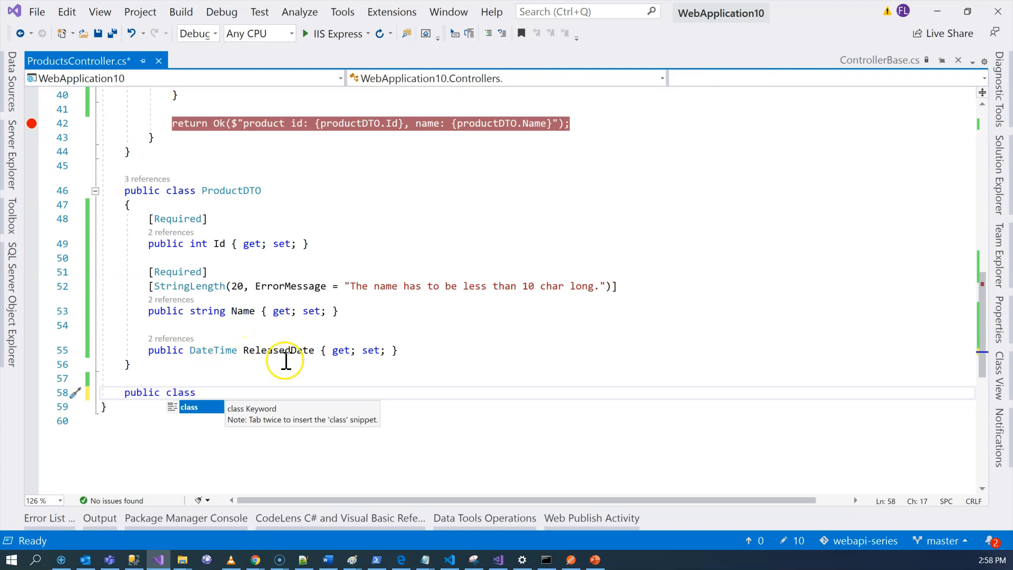
{"action": "key", "text": "Escape"}
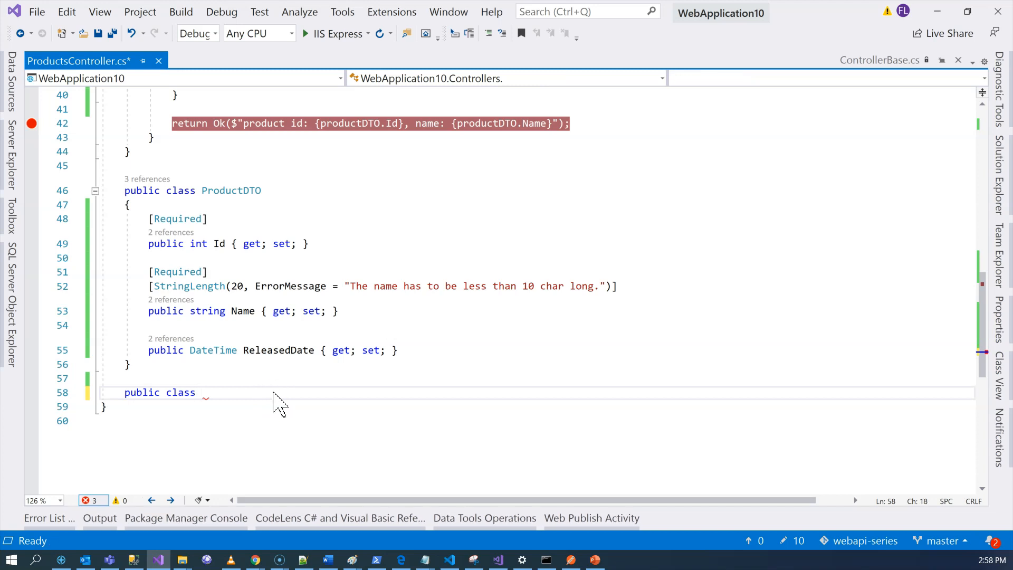
{"action": "type", "text": "ReleasedDateInPast"}
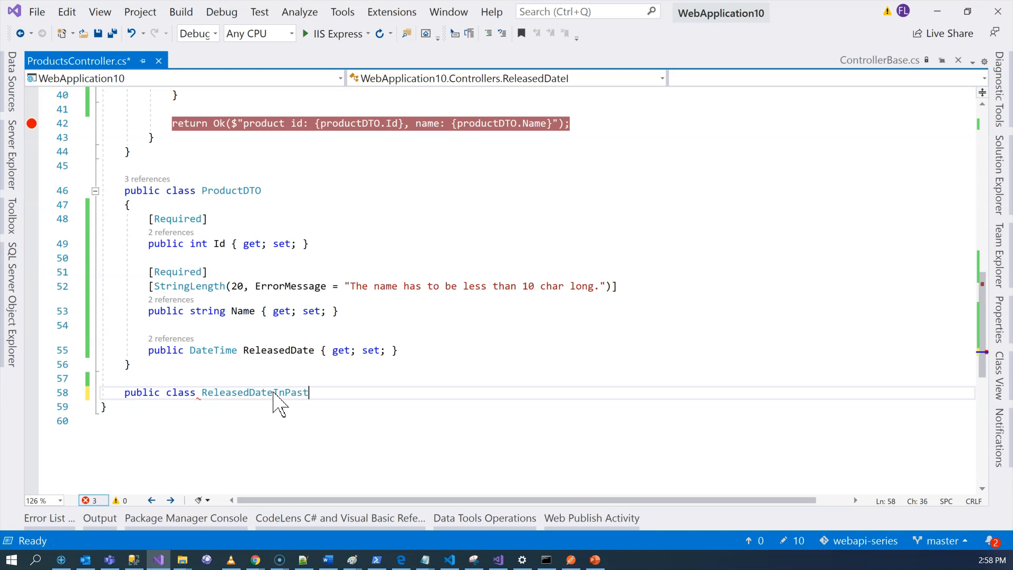
{"action": "type", "text": ": ValidationAttribute"}
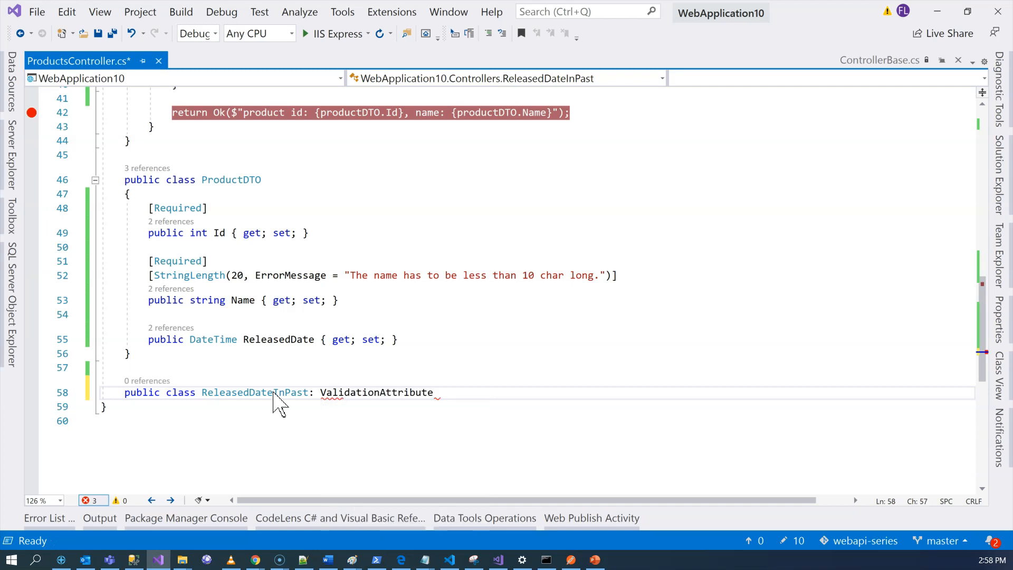
{"action": "type", "text": "overrfi"}
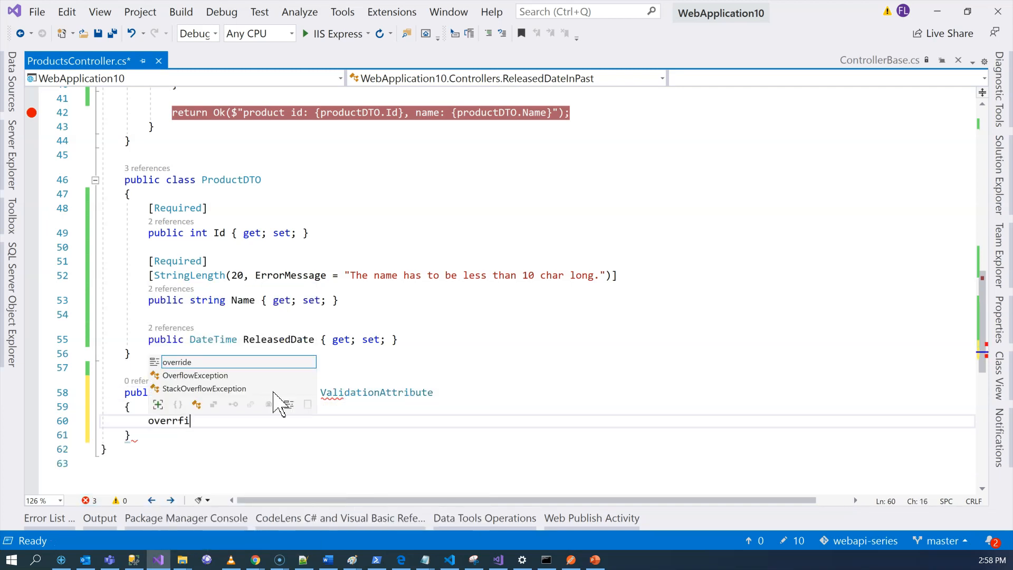
{"action": "type", "text": "override"}
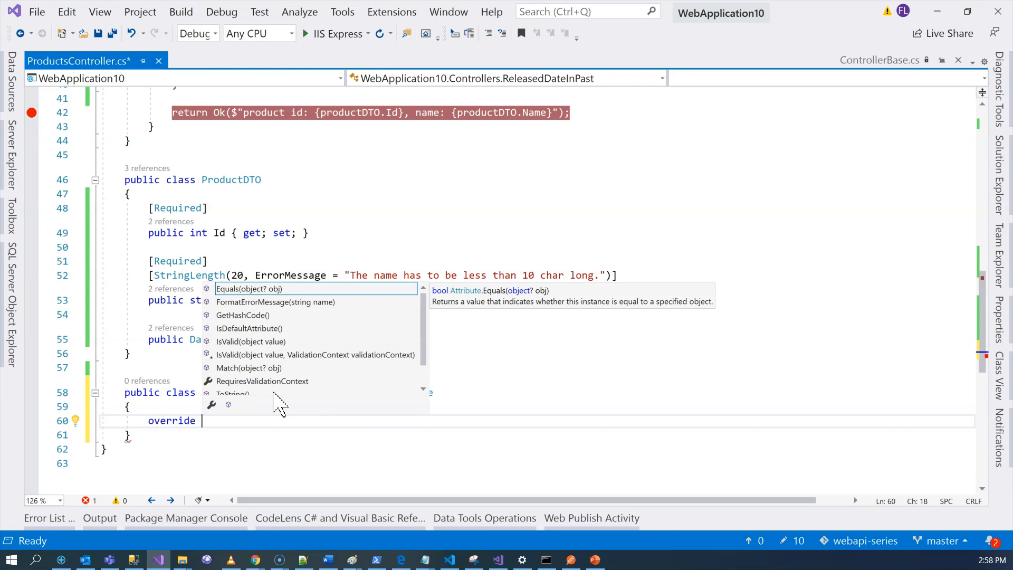
{"action": "type", "text": "is"}
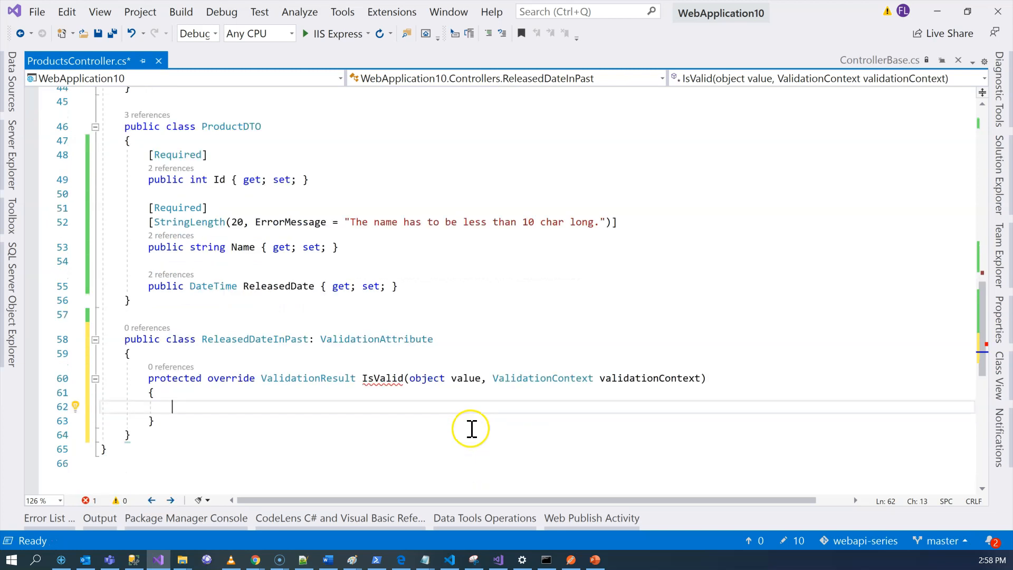
Cast validationContext.ObjectInstance to ProductDTO in a productDTO variable
{"action": "type", "text": "var product"}
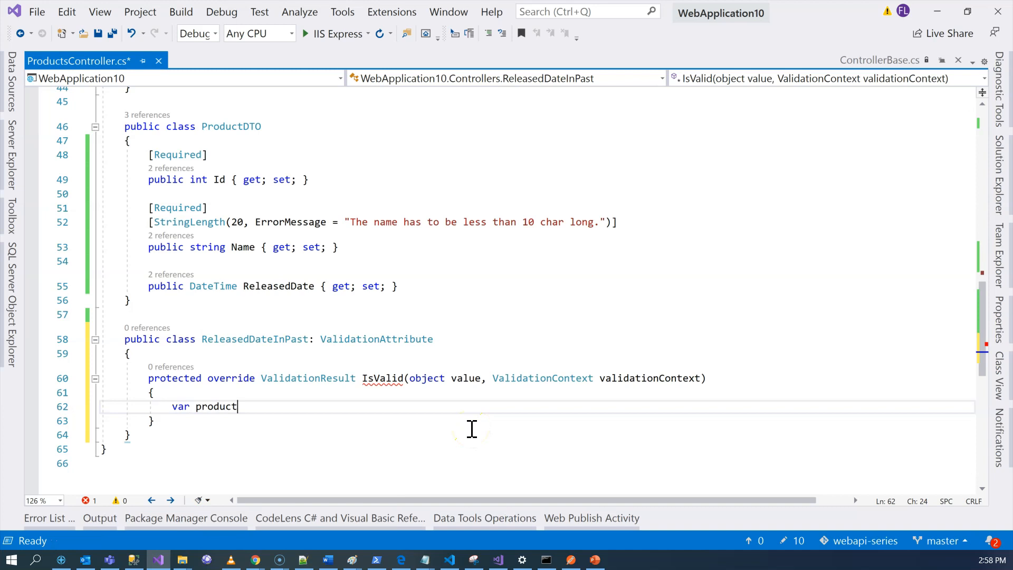
{"action": "type", "text": "DTO ="}
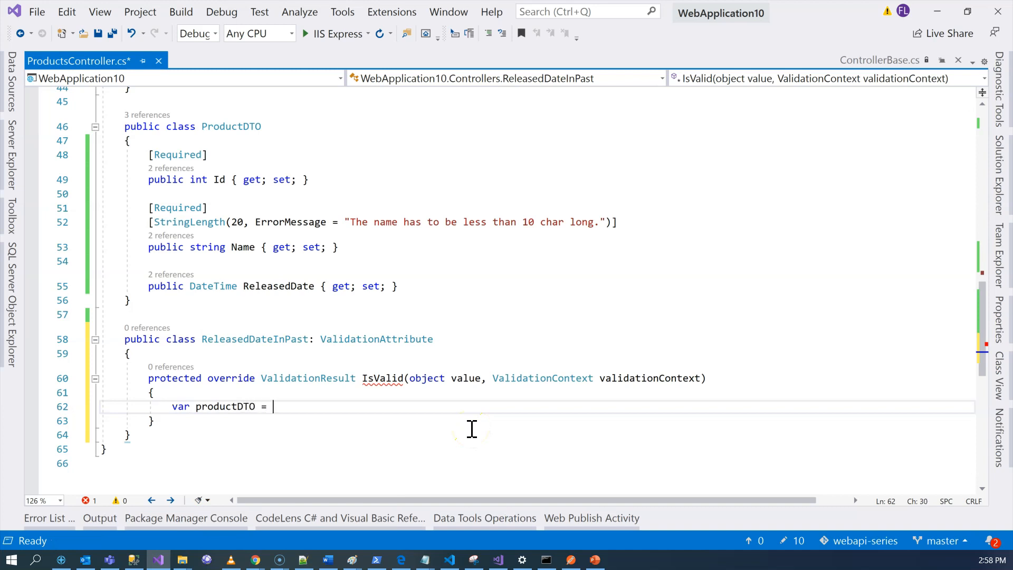
{"action": "type", "text": "validationContext"}
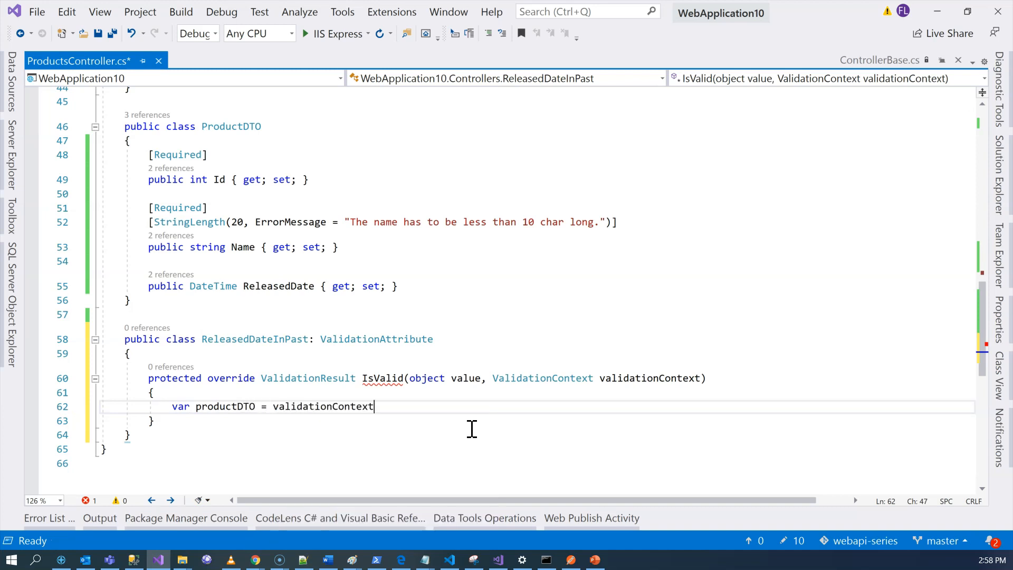
{"action": "type", "text": ".o"}
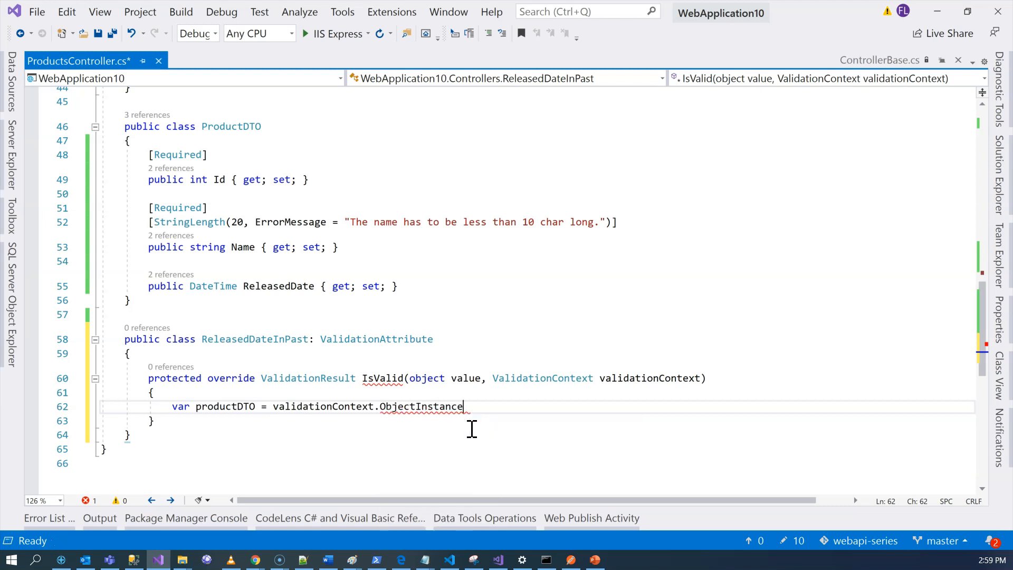
{"action": "type", "text": ";"}
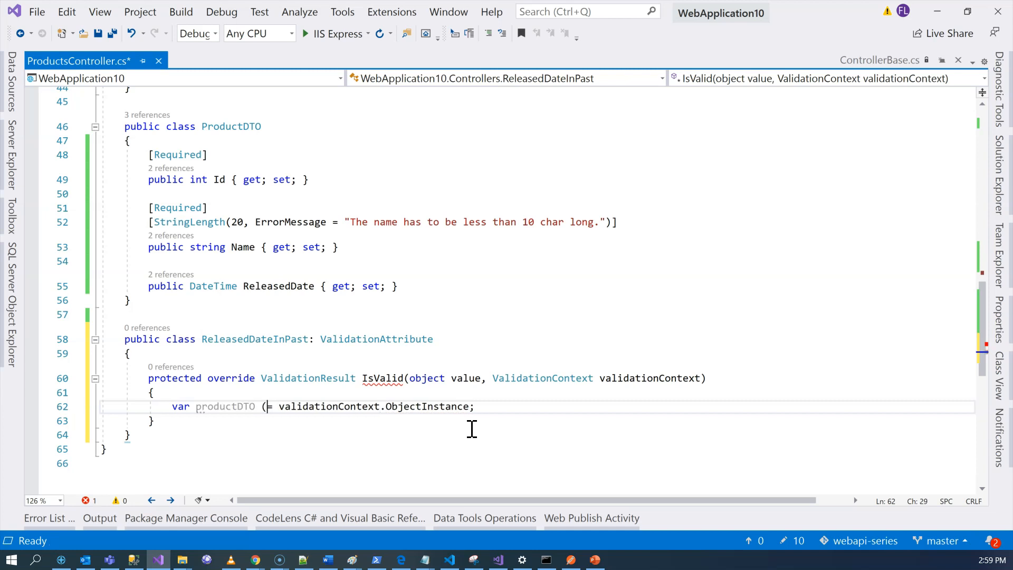
{"action": "type", "text": "(ProductDTO)"}
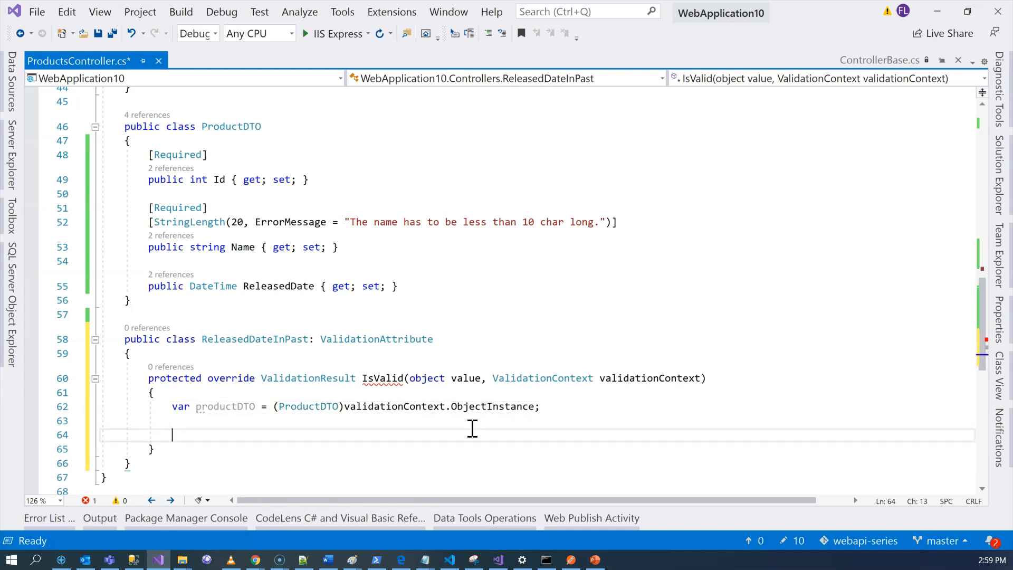
Return a new ValidationResult when productDTO.ReleasedDate >= DateTime.Today
{"action": "type", "text": "if"}
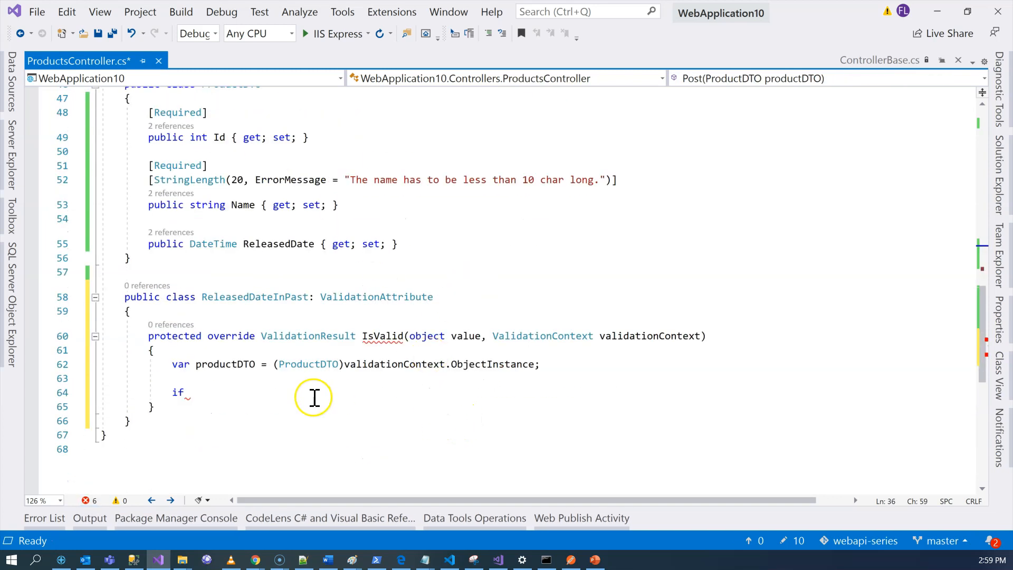
{"action": "type", "text": "(productDTO.ReleasedDate >= DateTime.Today)"}
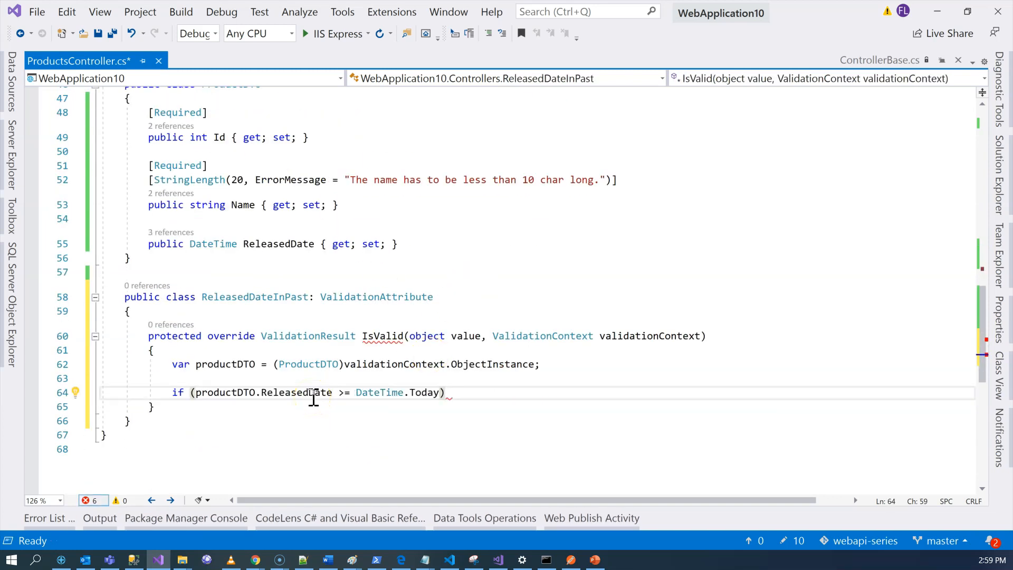
{"action": "type", "text": "r"}
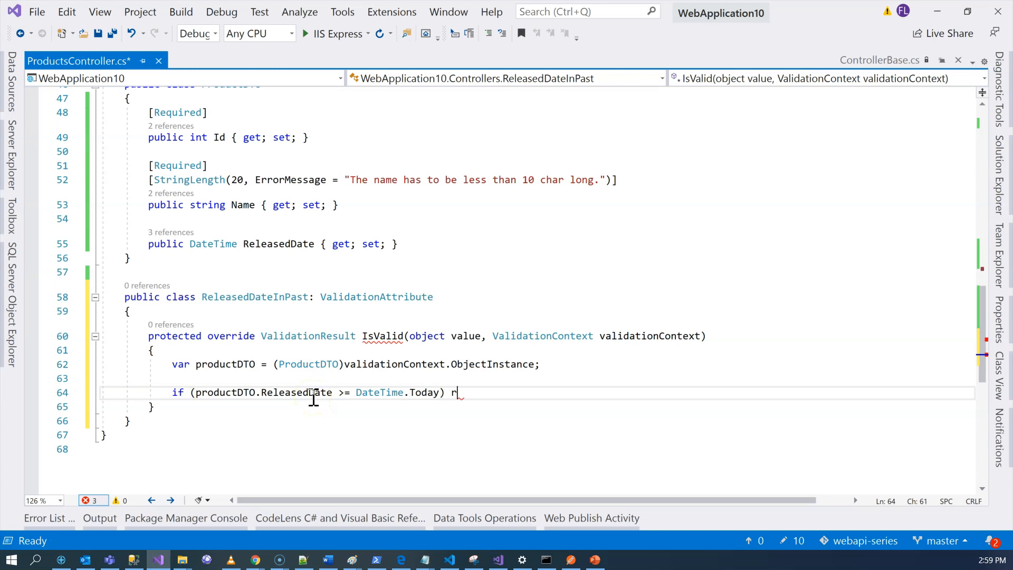
{"action": "type", "text": "eturn"}
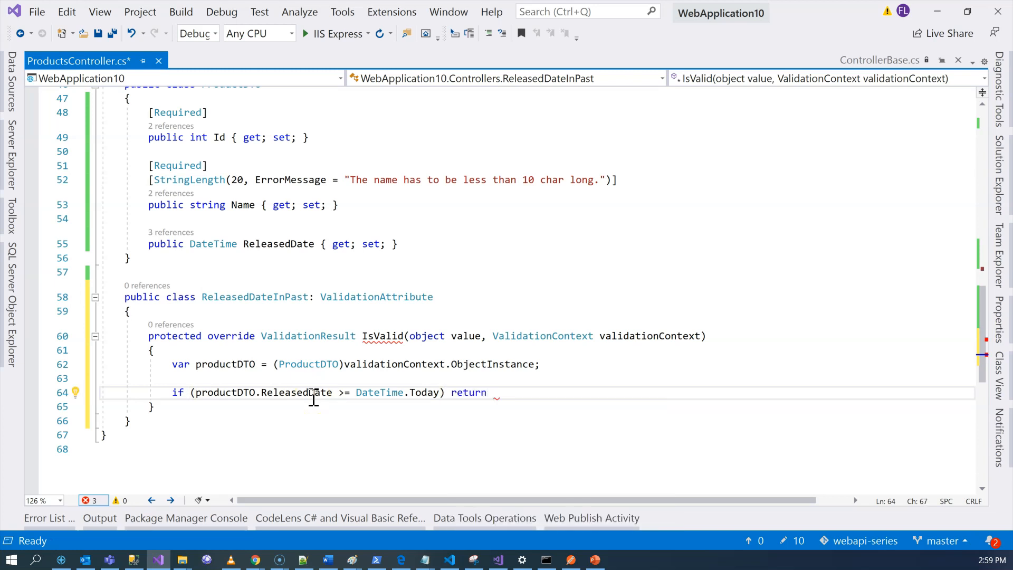
{"action": "type", "text": "ValidationResult("}
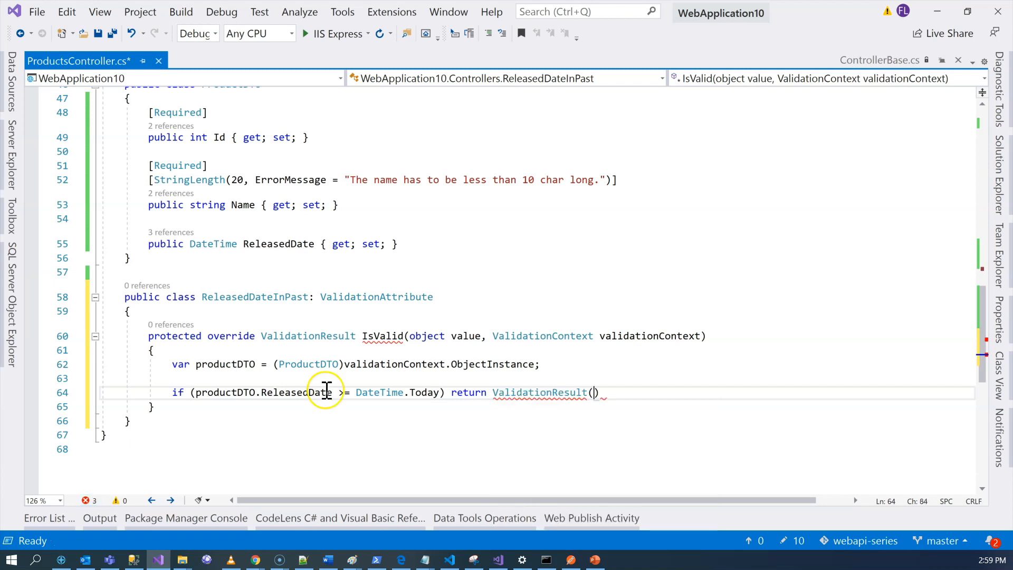
{"action": "type", "text": "\"\""}
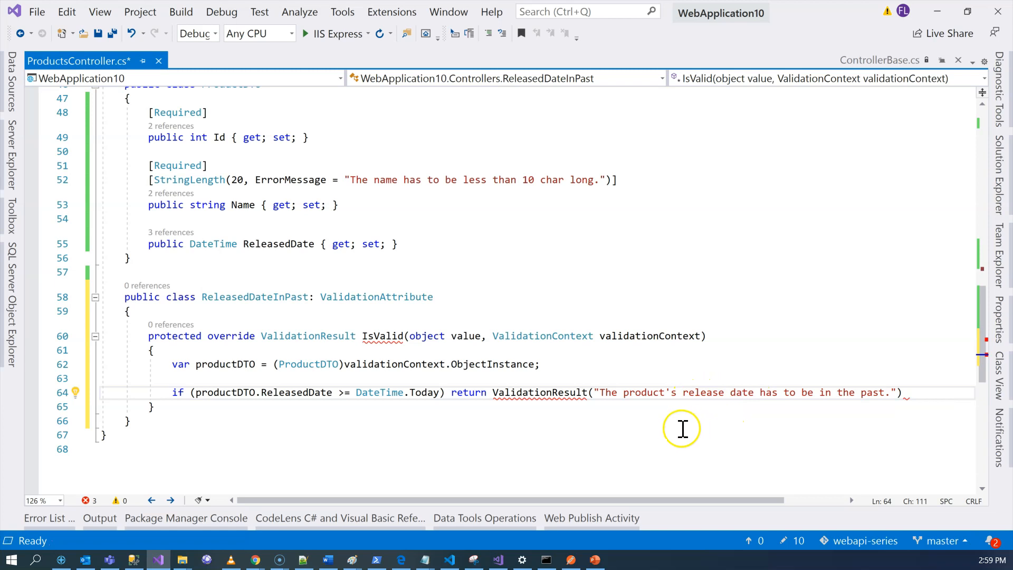
{"action": "left_click", "coordinate": [919, 393]}
{"action": "type", "text": ";"}
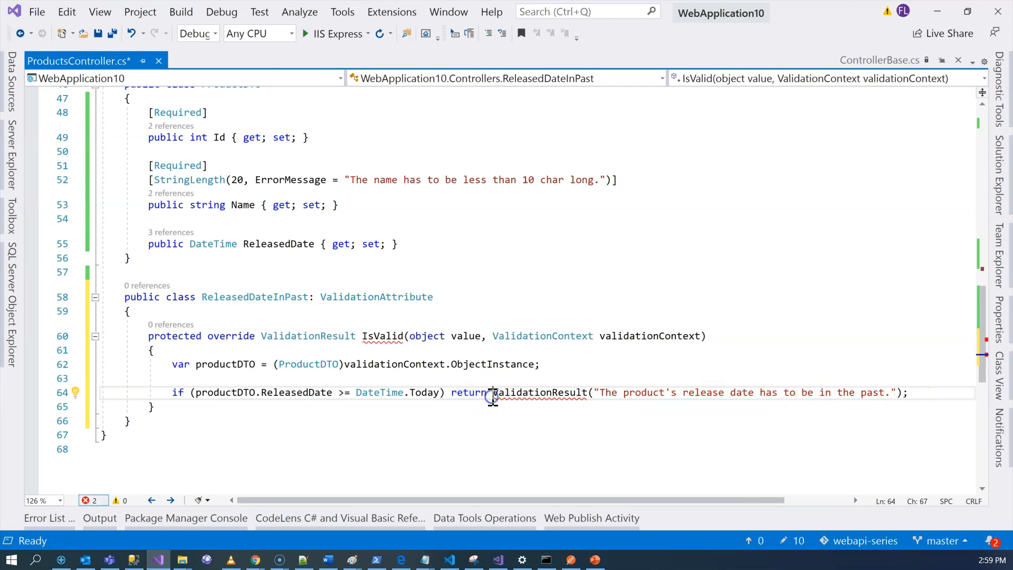
{"action": "type", "text": "new"}
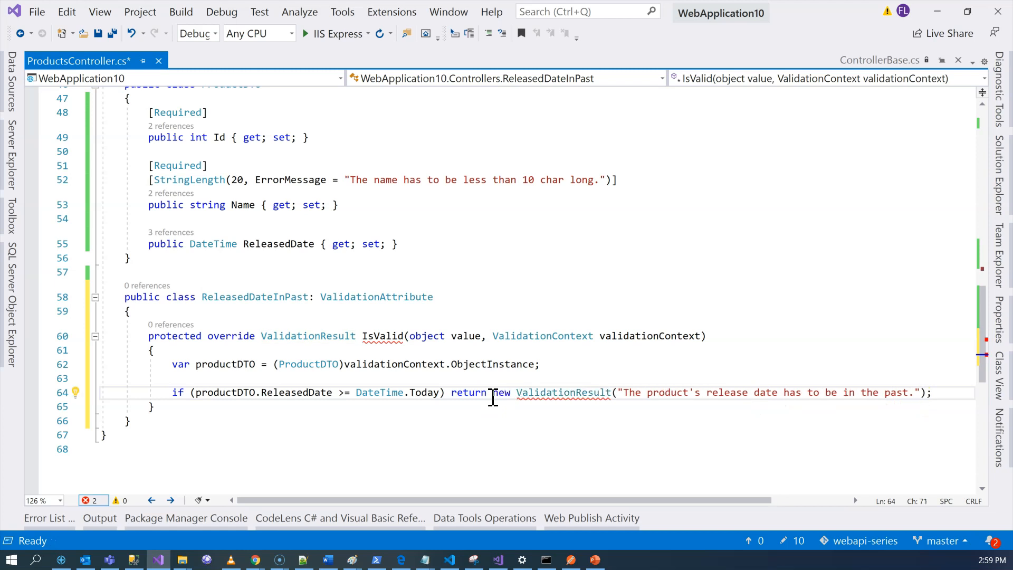
Begin the fallback line return ValidationResult.Success after the if statement
{"action": "key", "text": "Enter"}
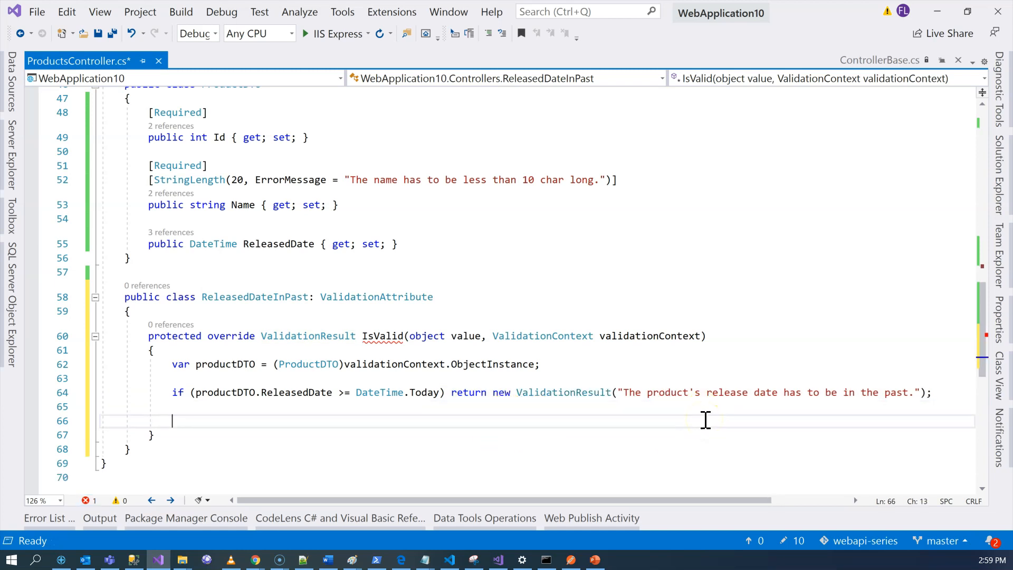
{"action": "type", "text": "re"}
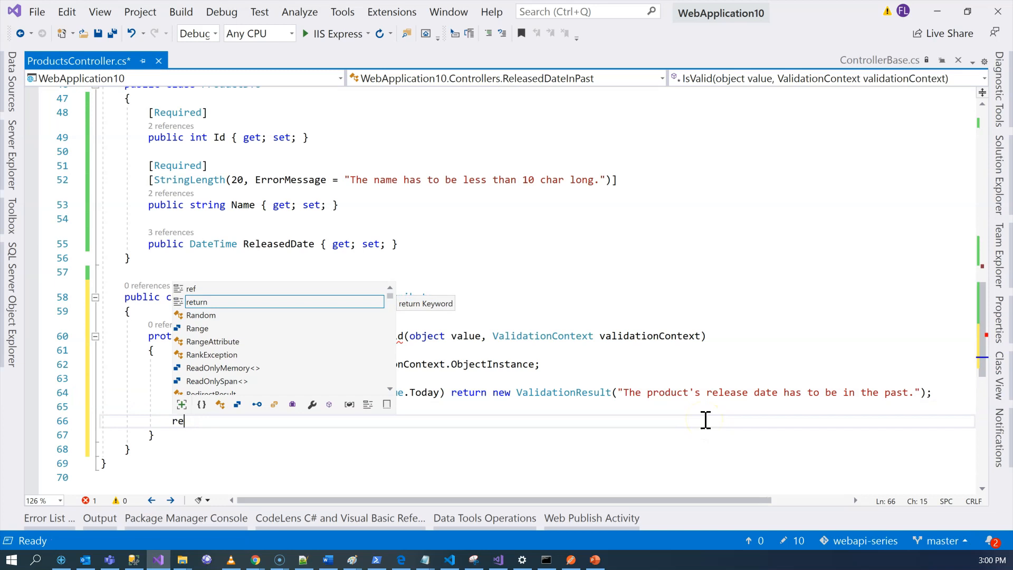
{"action": "type", "text": "turn ValidationResult.su"}
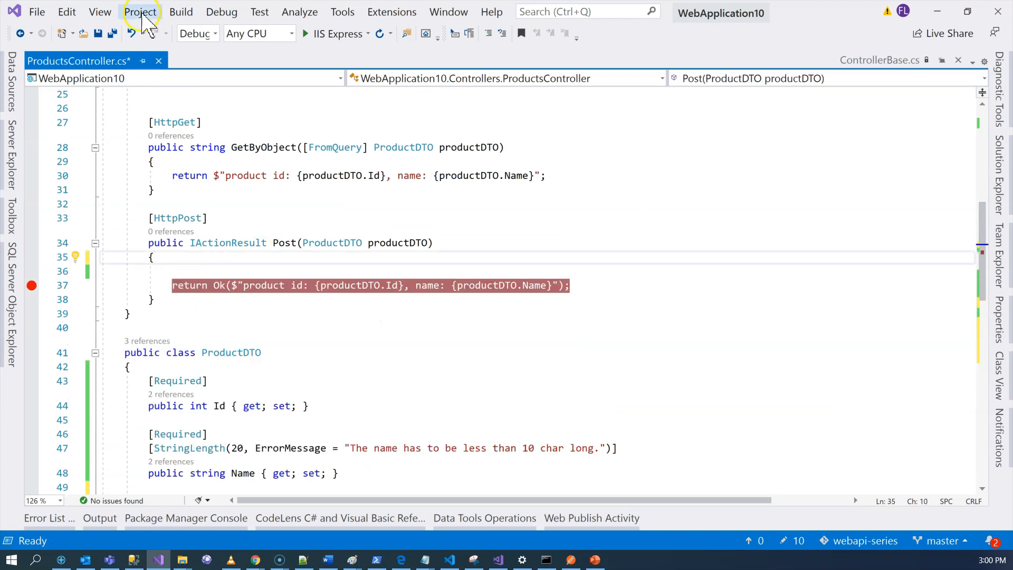
Save the changes with Ctrl+S and build the solution, then switch to Postman
{"action": "key", "text": "Ctrl+S"}
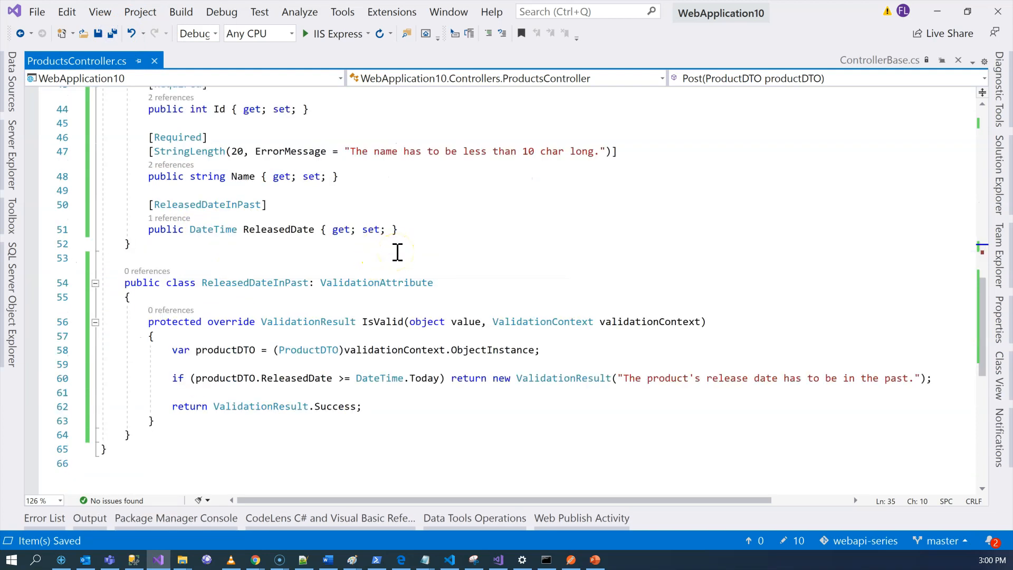
{"action": "left_click", "coordinate": [376, 283]}
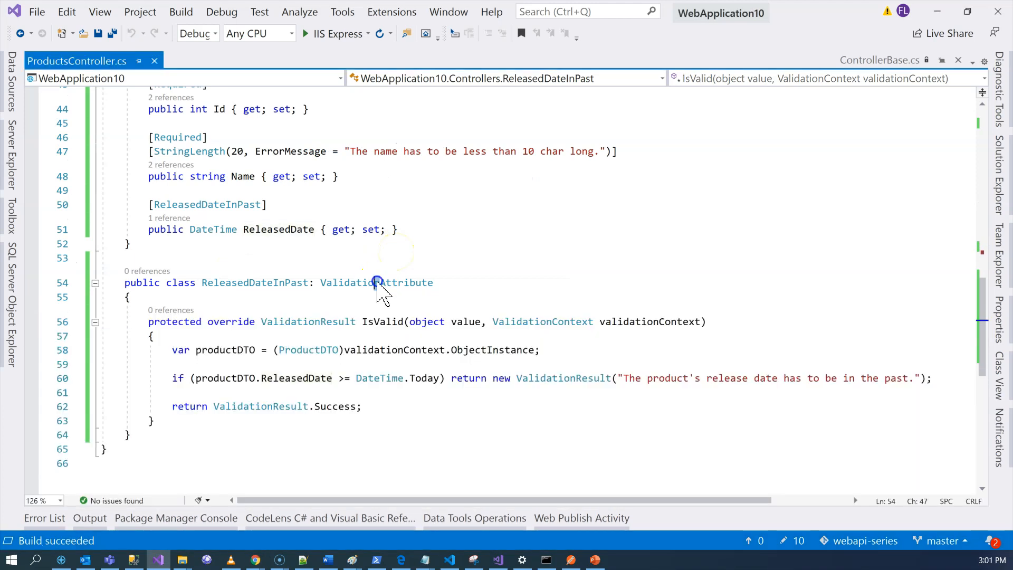
{"action": "left_click", "coordinate": [570, 559]}
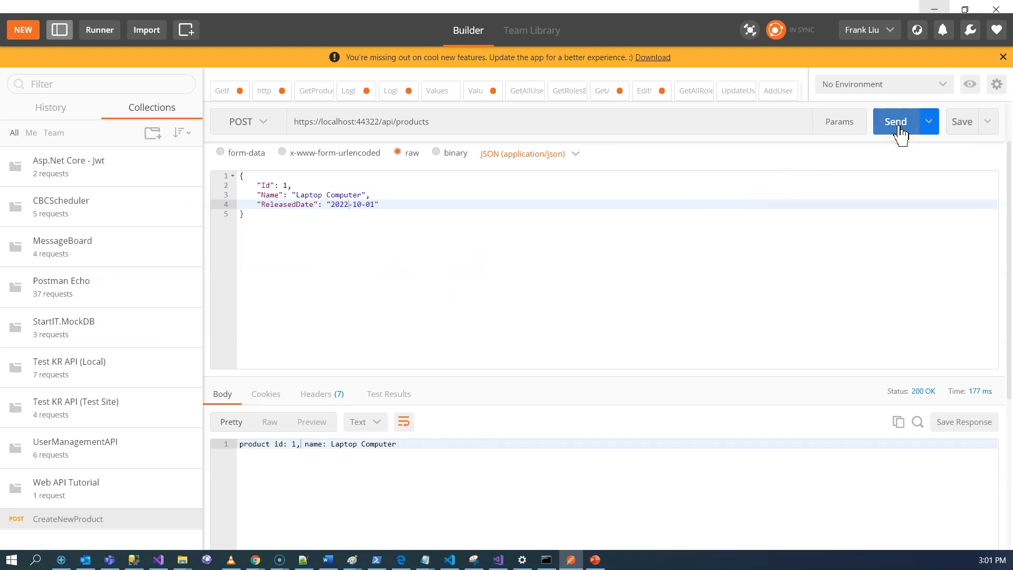
Resend the 2022-10-01 POST /api/products request, then minimize Postman
{"action": "left_click", "coordinate": [895, 122]}
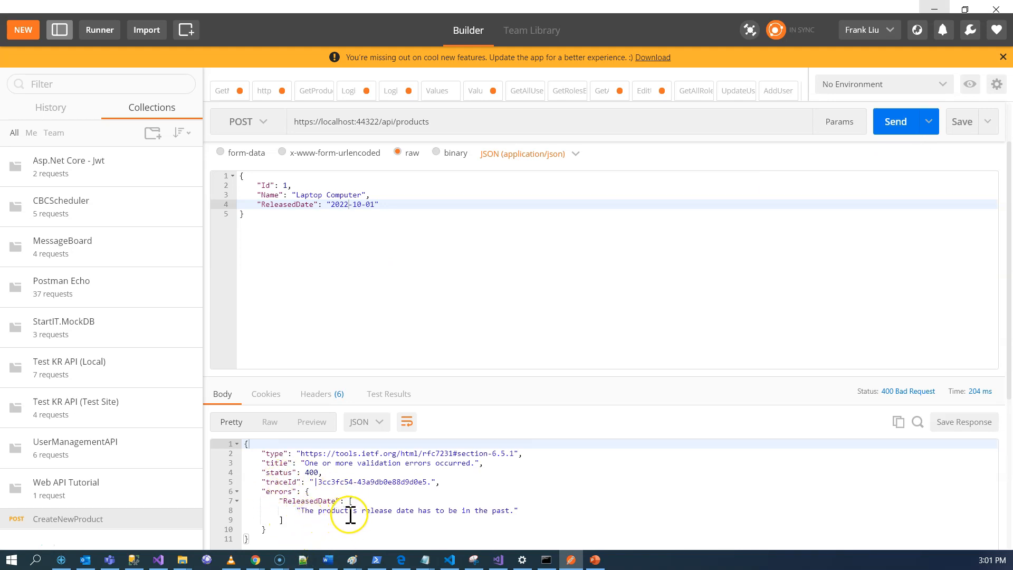
{"action": "mouse_move", "coordinate": [950, 8]}
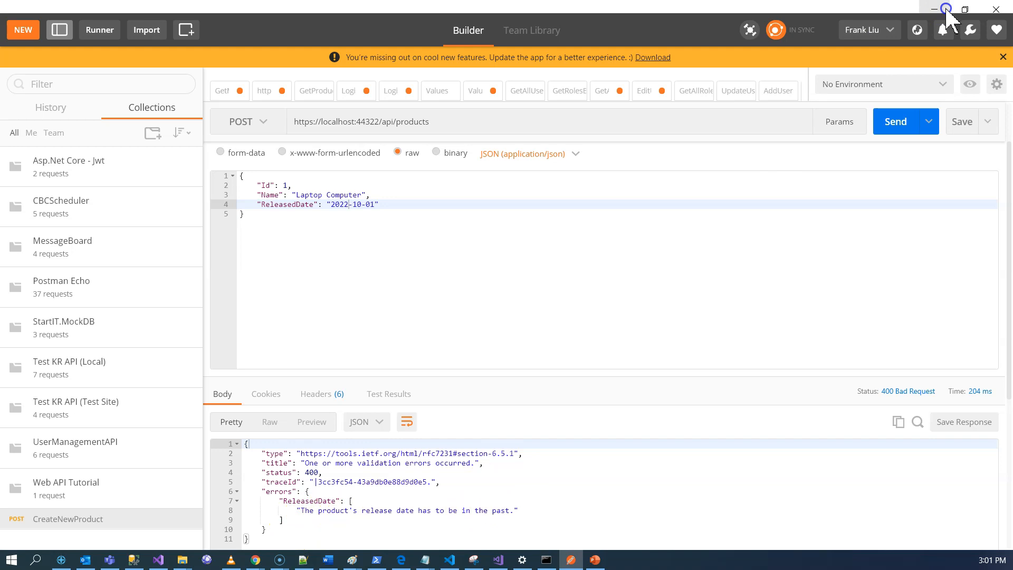
{"action": "left_click", "coordinate": [158, 560]}
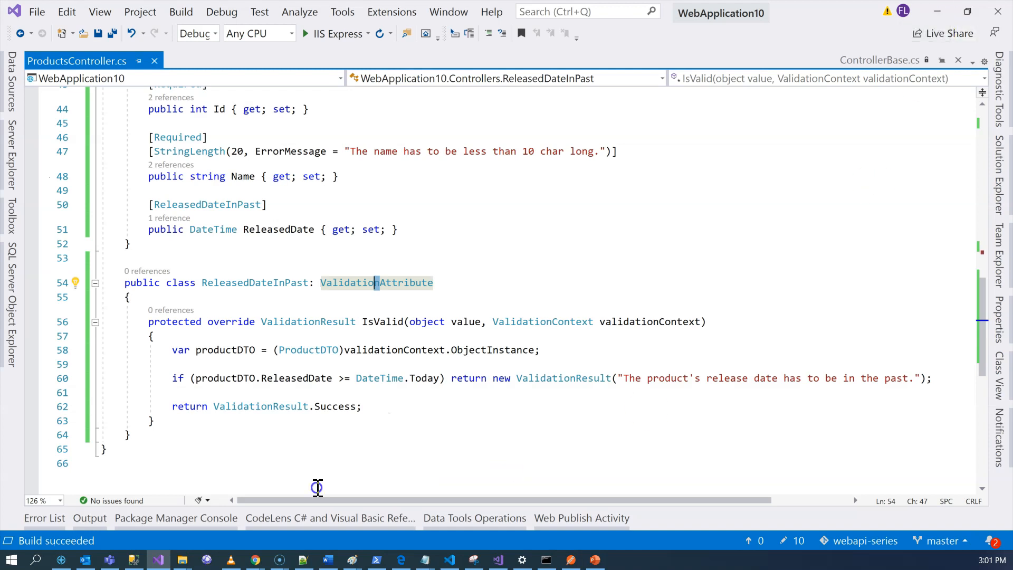